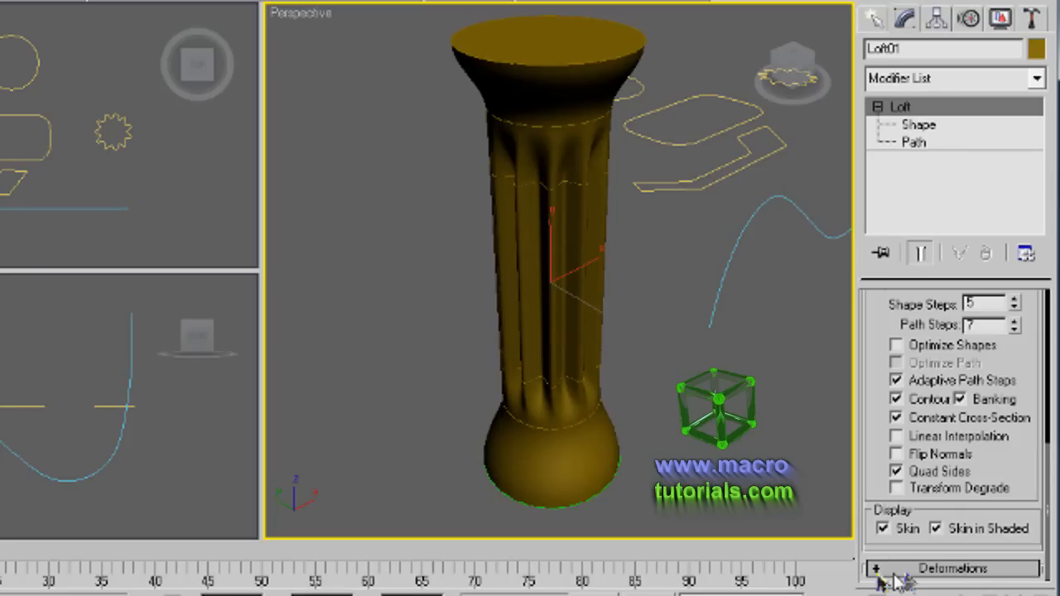
Step: Expand the loft's Deformations rollout and open the Scale Deformation graph
{"action": "left_click", "coordinate": [952, 569]}
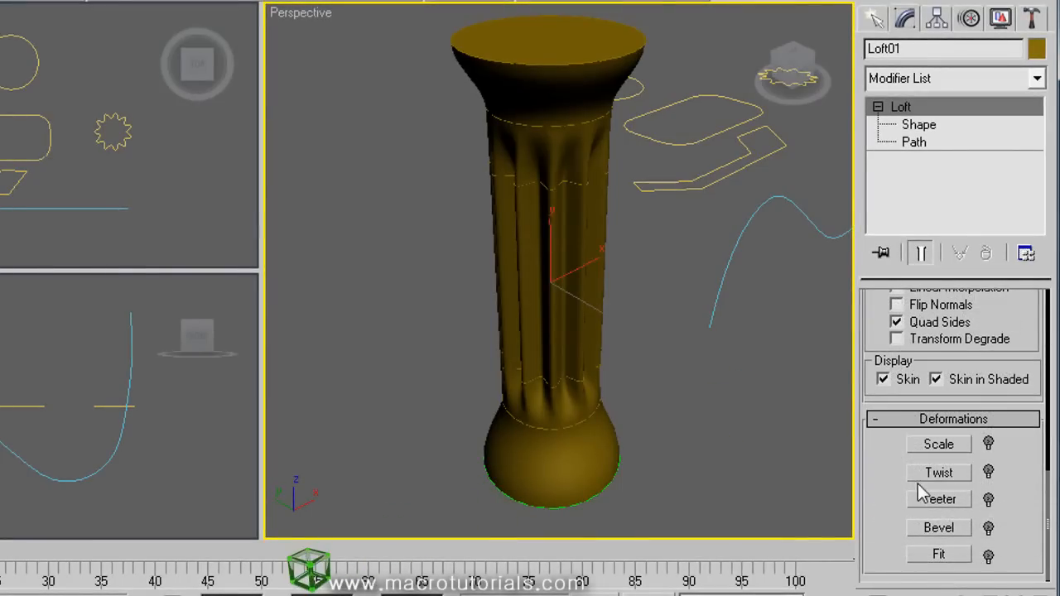
{"action": "left_click", "coordinate": [938, 444]}
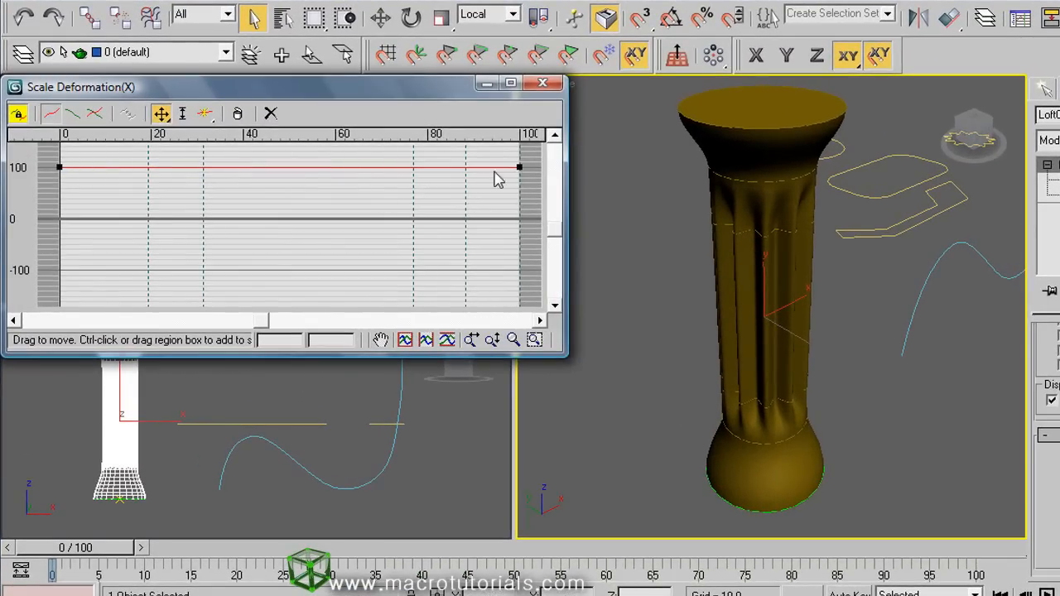
{"action": "mouse_move", "coordinate": [491, 212]}
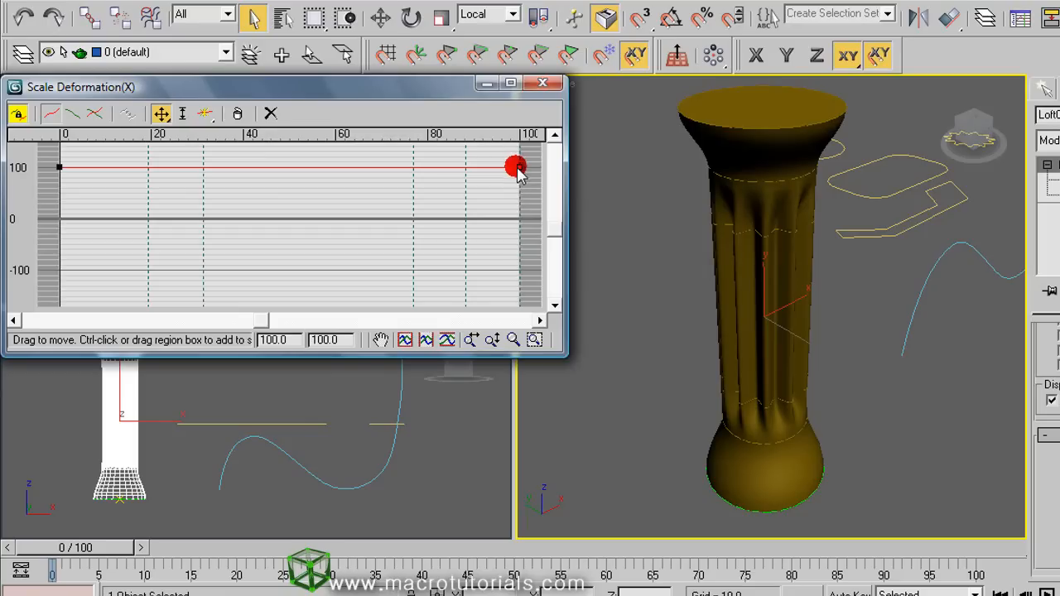
Step: Drag the scale curve's end point down to about 47%
{"action": "left_click_drag", "start_coordinate": [515, 166], "coordinate": [515, 190]}
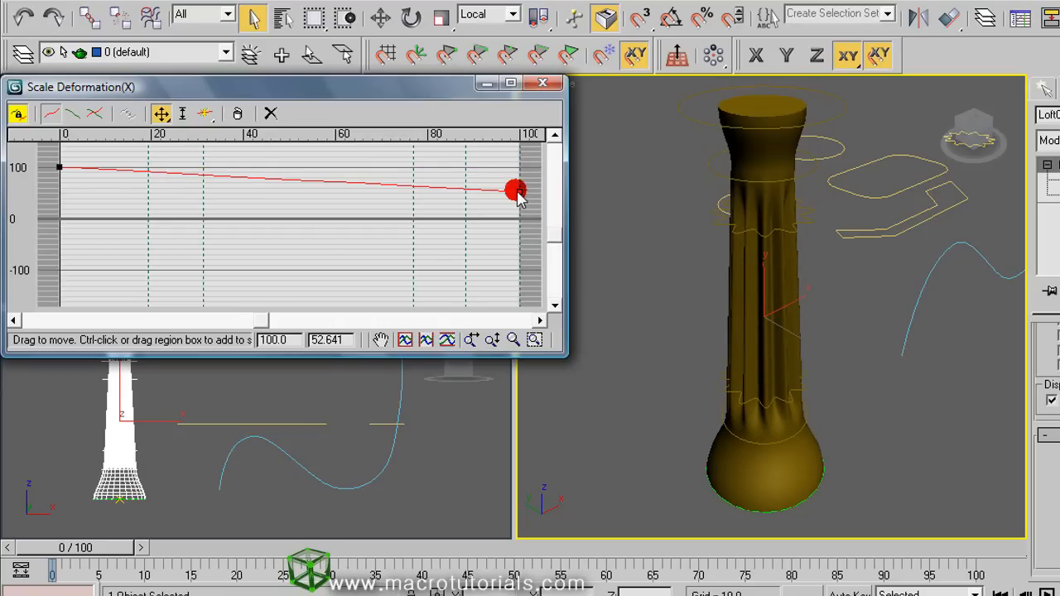
{"action": "left_click_drag", "start_coordinate": [515, 191], "coordinate": [519, 151]}
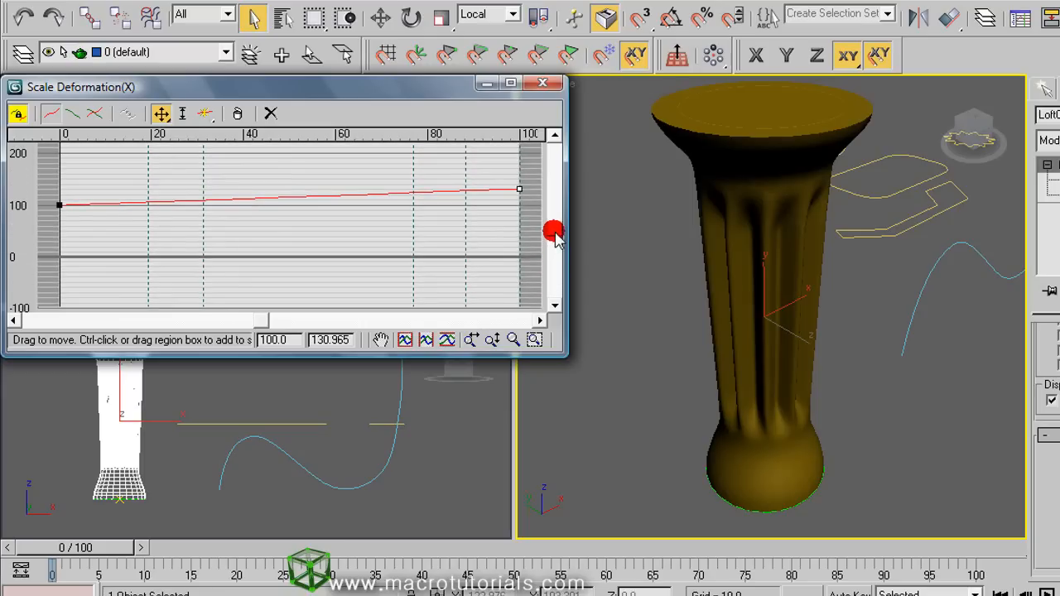
{"action": "left_click_drag", "start_coordinate": [519, 189], "coordinate": [522, 219]}
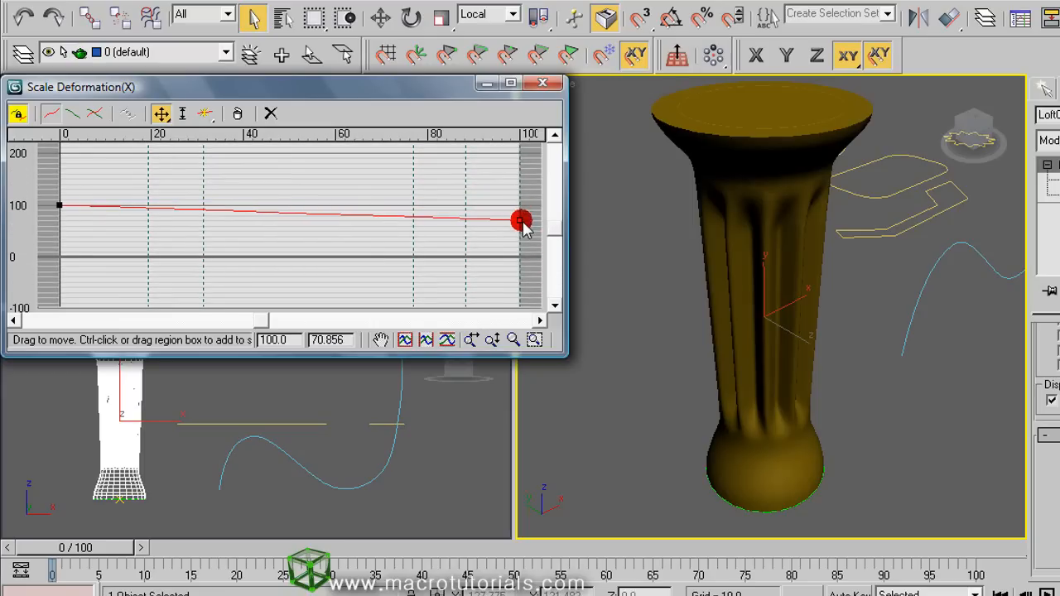
{"action": "left_click_drag", "start_coordinate": [524, 219], "coordinate": [520, 236]}
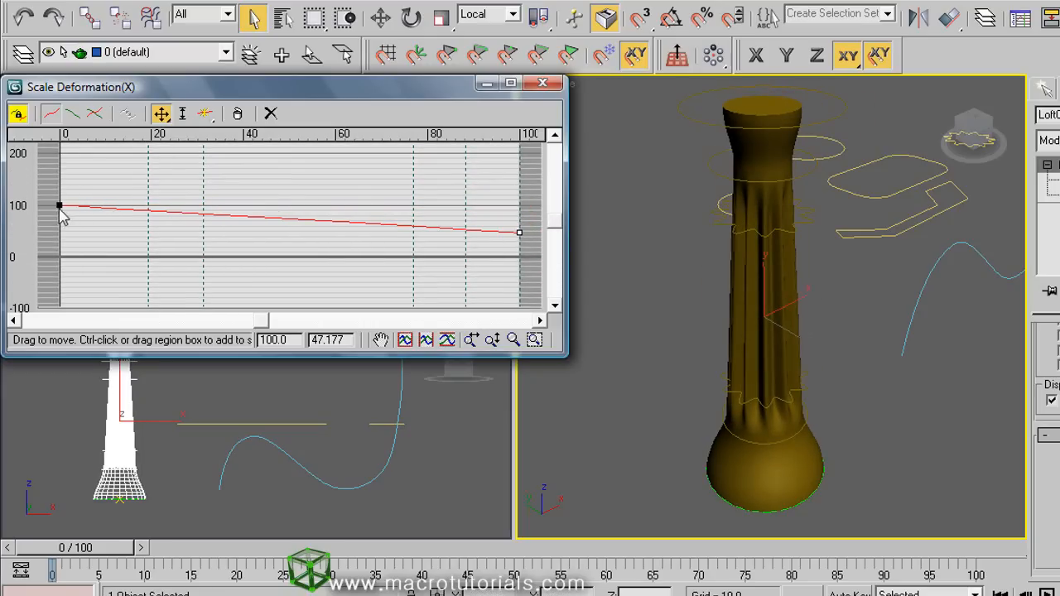
Step: Set the scale curve's start point to about 104%
{"action": "left_click", "coordinate": [59, 204]}
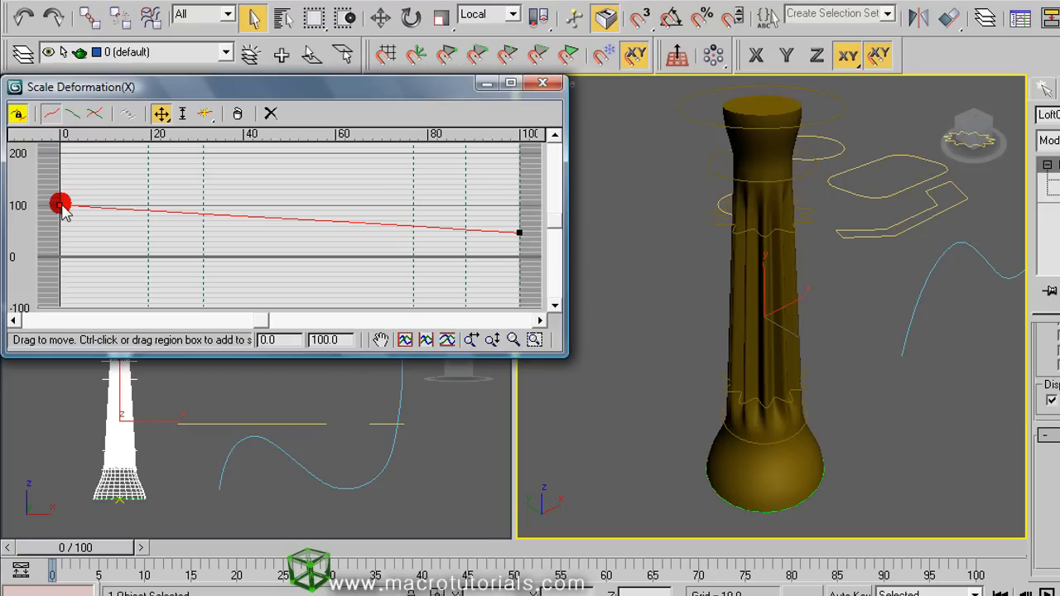
{"action": "left_click_drag", "start_coordinate": [61, 205], "coordinate": [60, 184]}
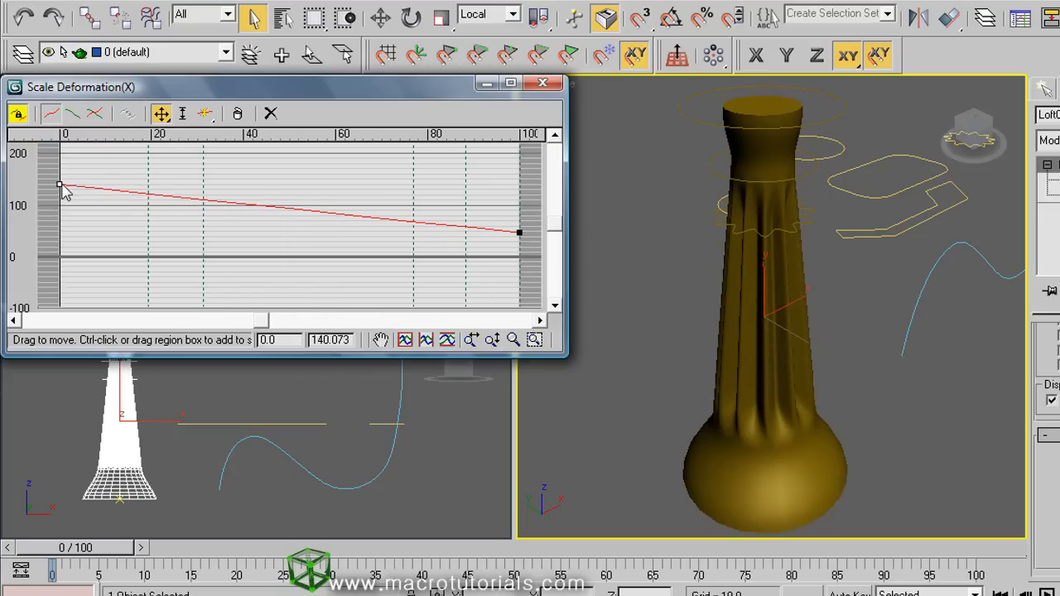
{"action": "left_click_drag", "start_coordinate": [60, 184], "coordinate": [60, 230]}
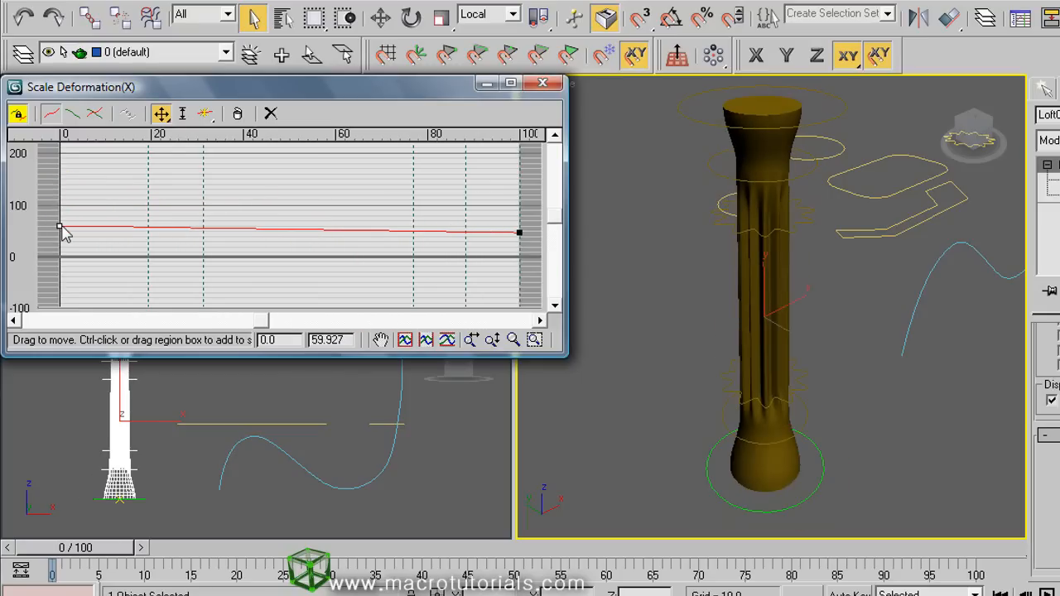
{"action": "left_click_drag", "start_coordinate": [60, 228], "coordinate": [59, 206]}
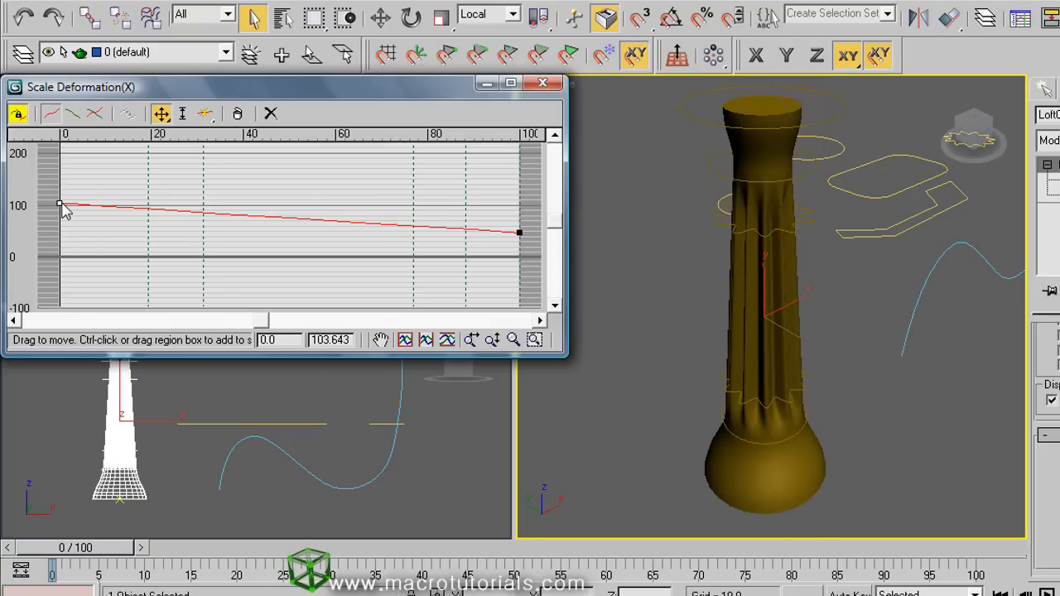
{"action": "mouse_move", "coordinate": [230, 170]}
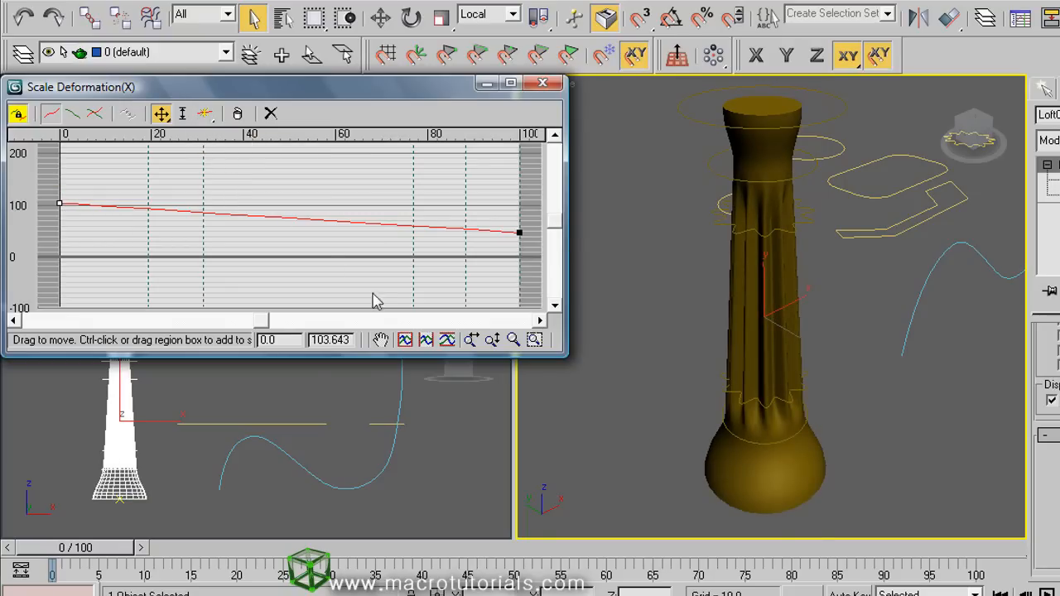
{"action": "mouse_move", "coordinate": [238, 138]}
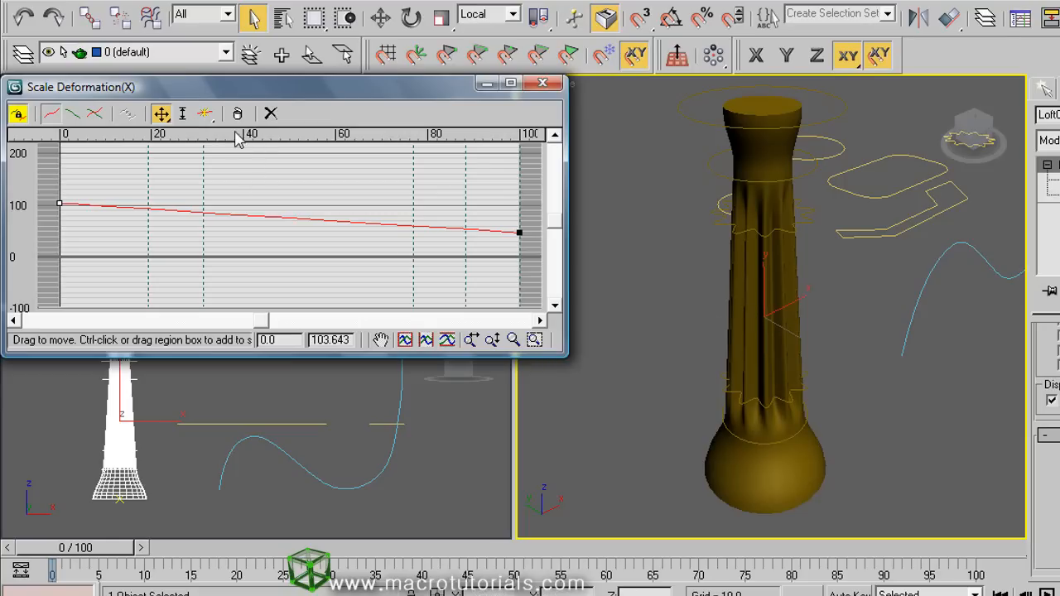
Step: Insert a middle point on the scale curve and raise it to about 148%
{"action": "left_click", "coordinate": [204, 113]}
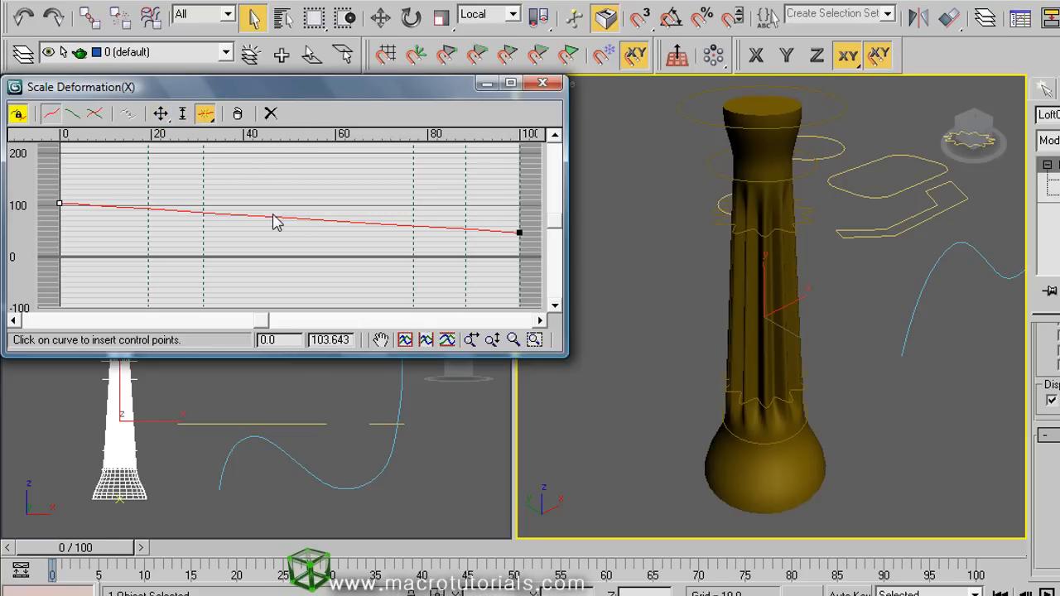
{"action": "left_click", "coordinate": [276, 217]}
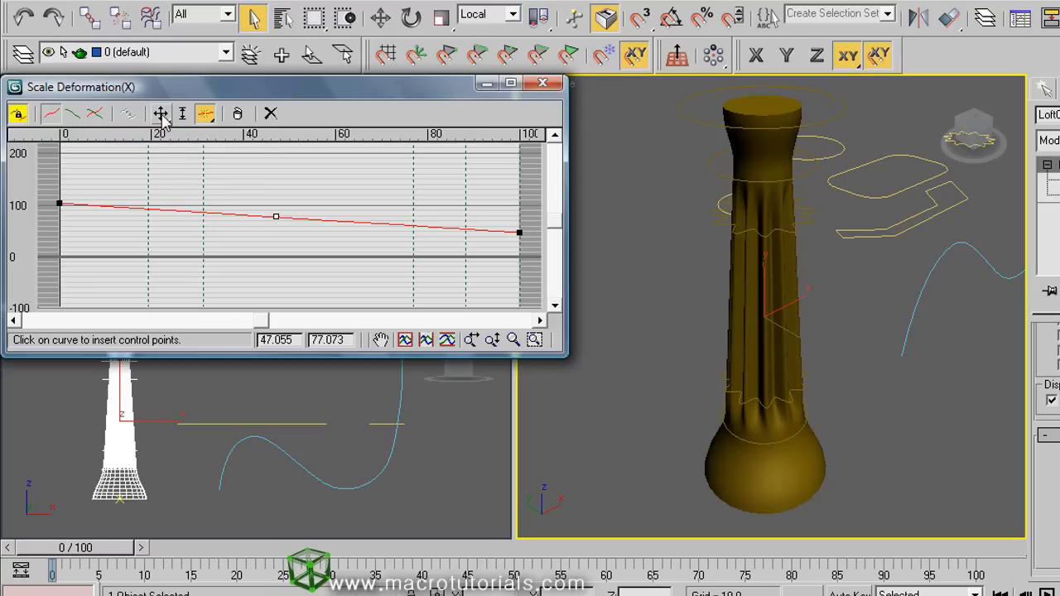
{"action": "mouse_move", "coordinate": [161, 114]}
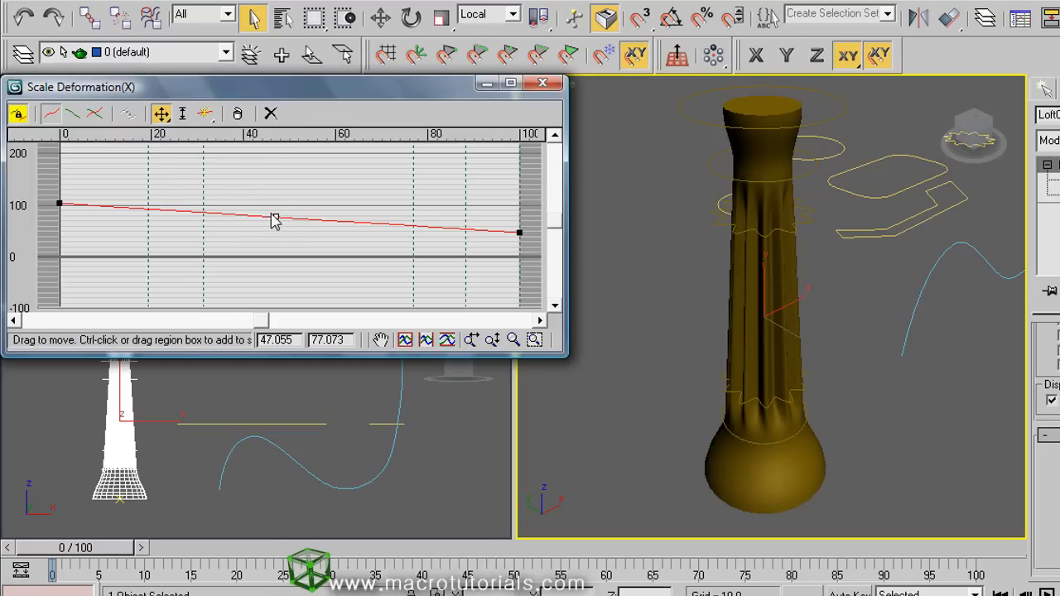
{"action": "left_click_drag", "start_coordinate": [275, 219], "coordinate": [280, 182]}
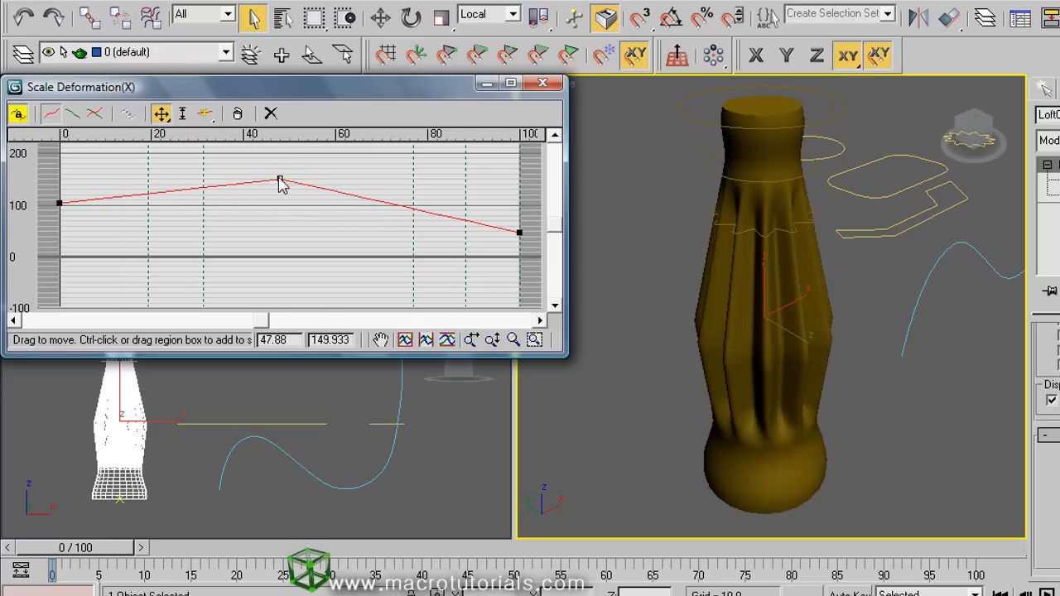
{"action": "left_click_drag", "start_coordinate": [280, 180], "coordinate": [280, 241]}
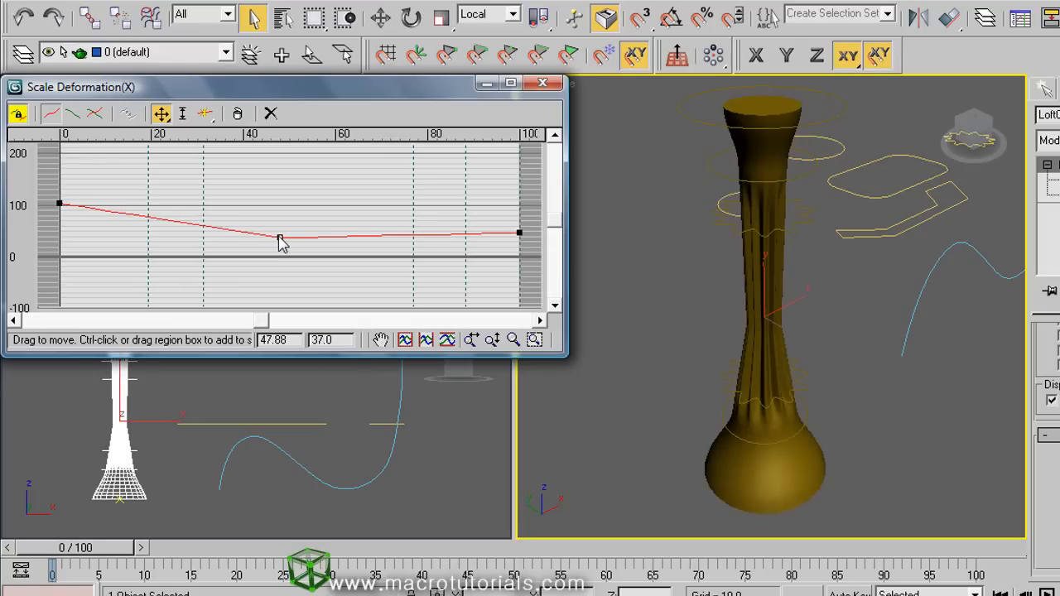
{"action": "left_click_drag", "start_coordinate": [282, 240], "coordinate": [279, 184]}
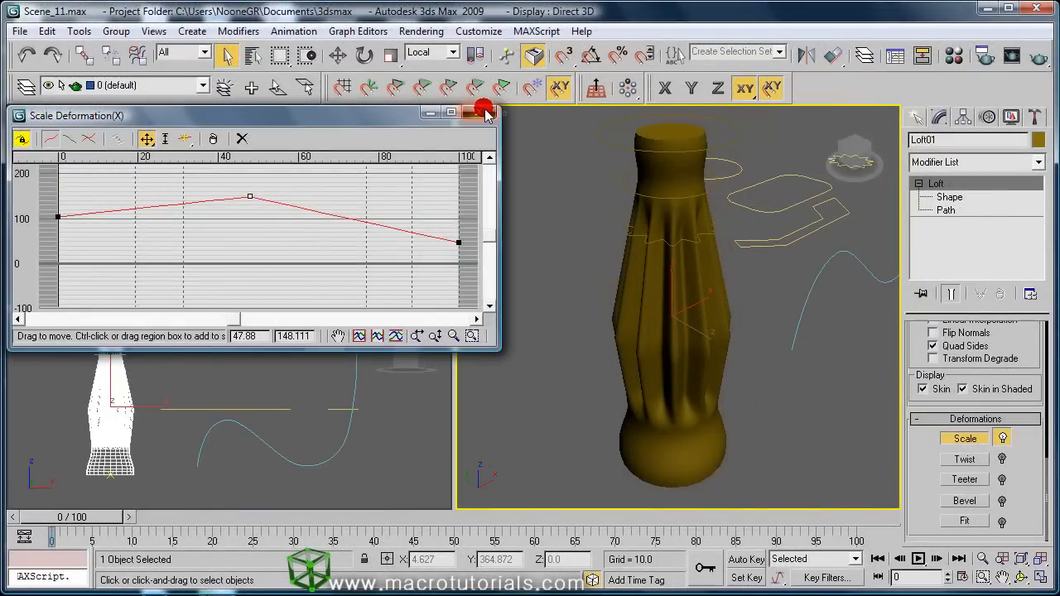
Step: Close the Scale graph and switch off the scale deformation's light-bulb toggle
{"action": "left_click", "coordinate": [484, 108]}
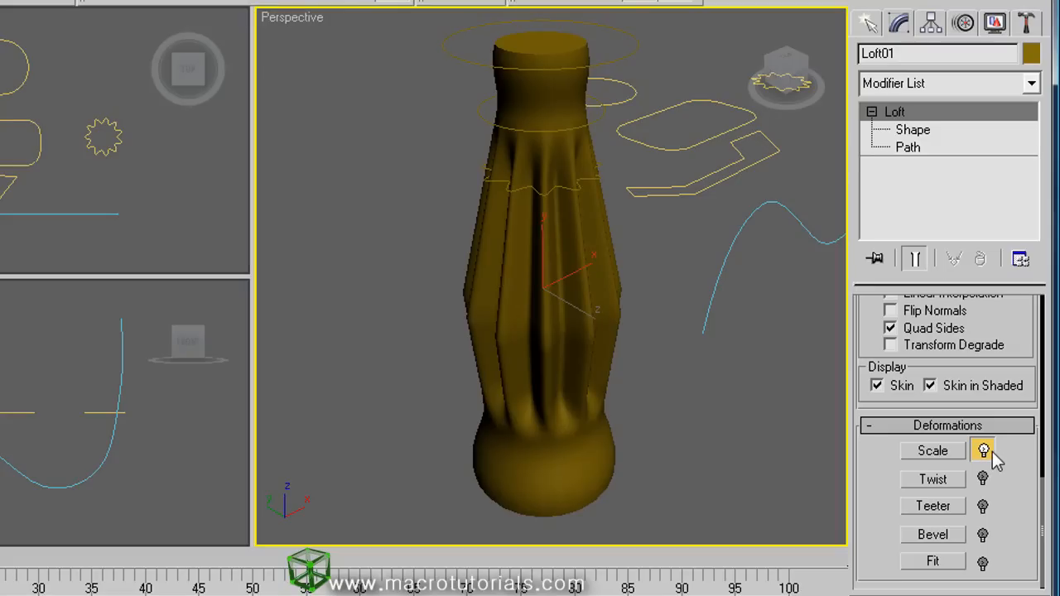
{"action": "left_click", "coordinate": [983, 451]}
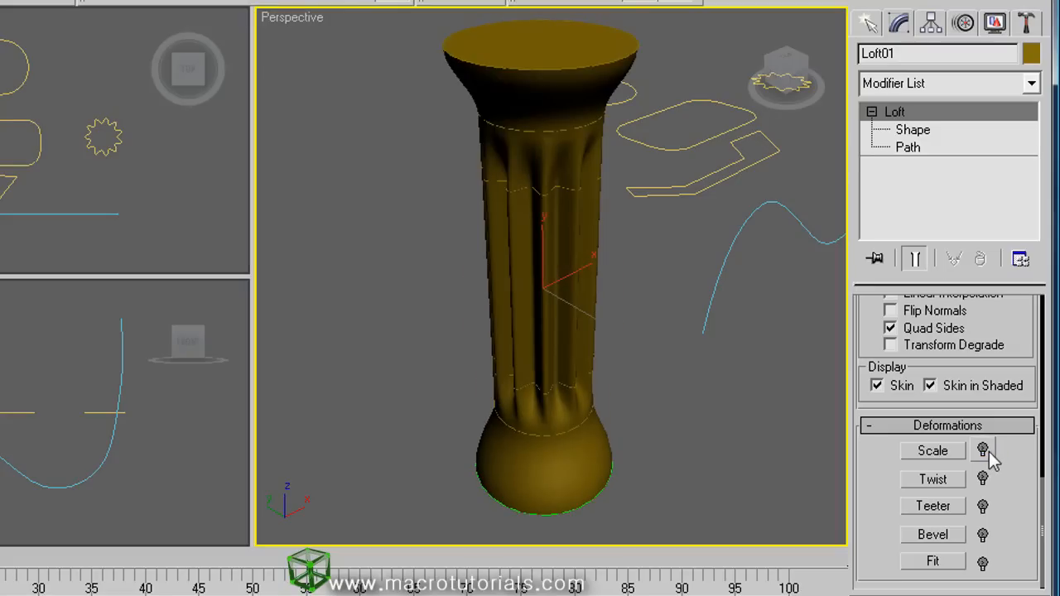
{"action": "mouse_move", "coordinate": [558, 248]}
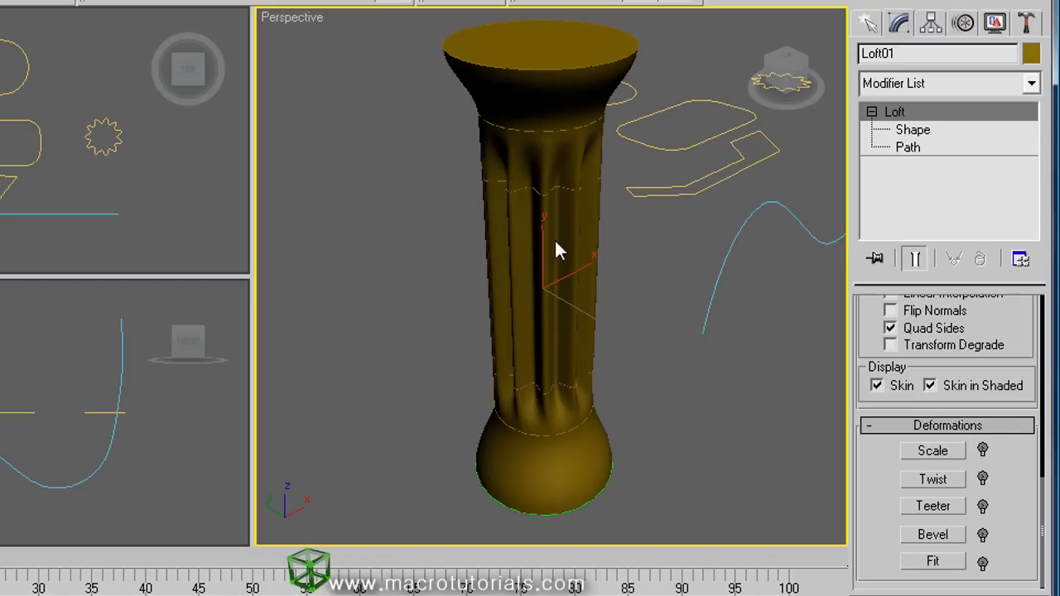
{"action": "mouse_move", "coordinate": [971, 474]}
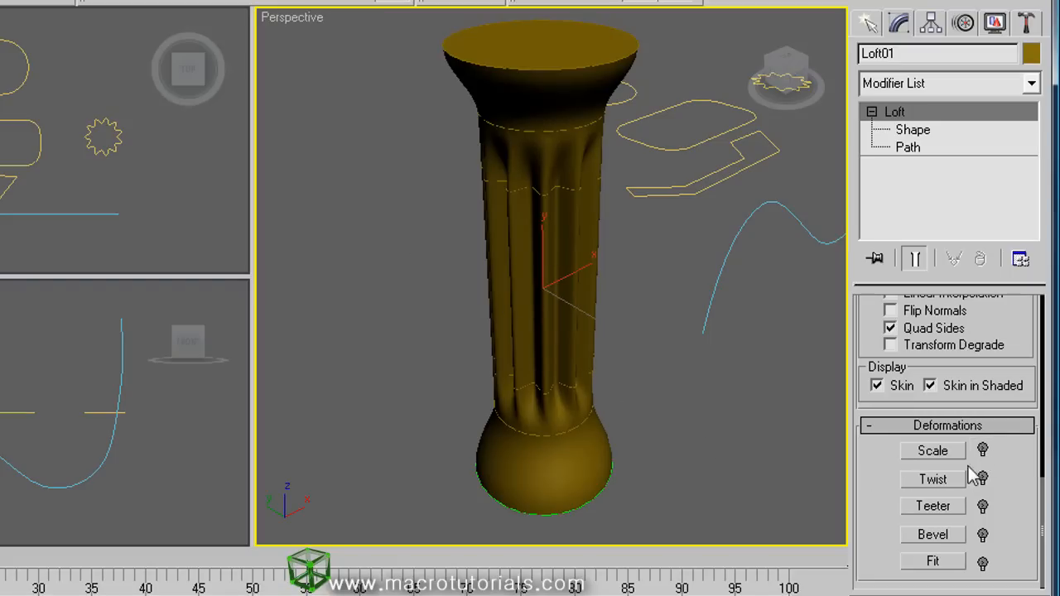
{"action": "left_click", "coordinate": [982, 450]}
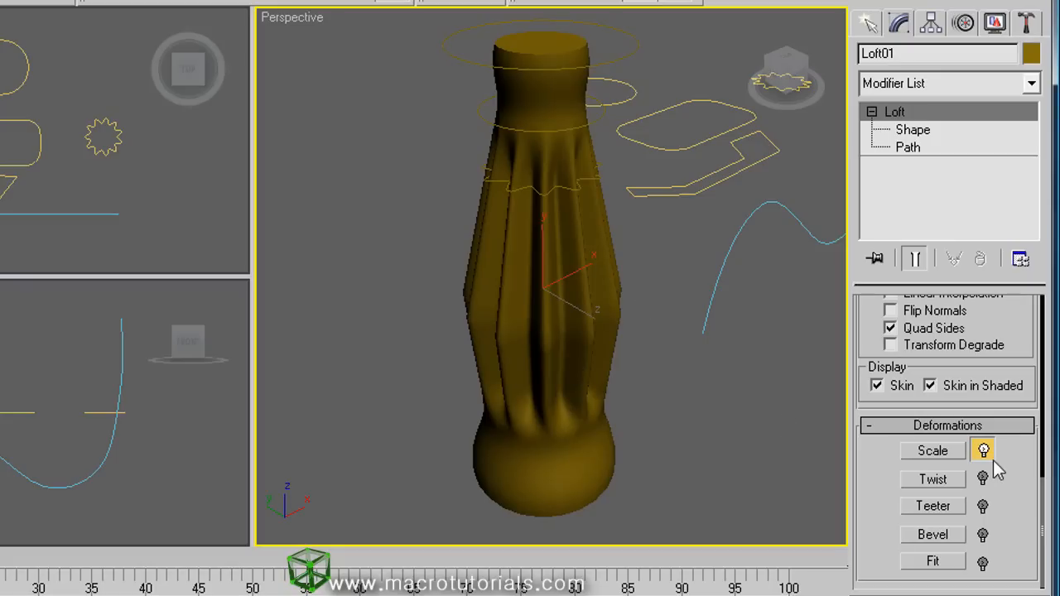
{"action": "left_click", "coordinate": [983, 450]}
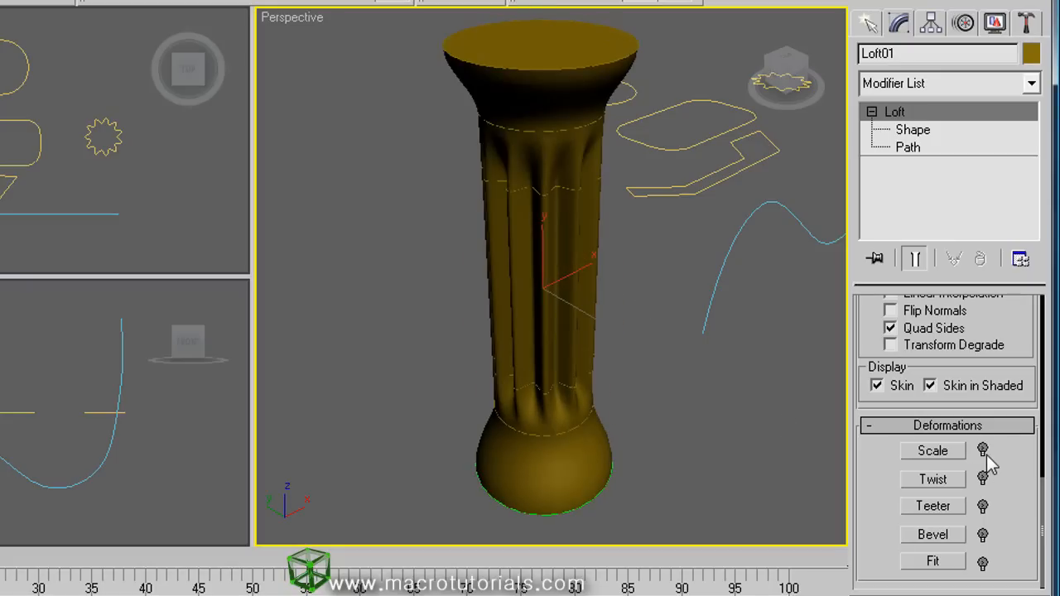
Step: Open the Twist curve, setting its end to about -69 and start to about 53
{"action": "left_click", "coordinate": [982, 478]}
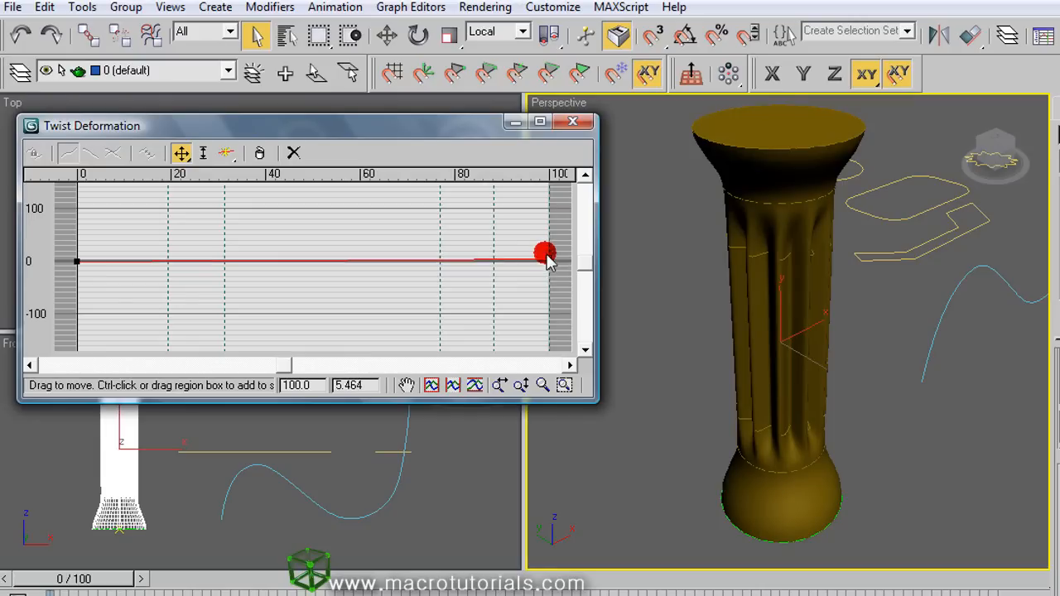
{"action": "left_click_drag", "start_coordinate": [542, 252], "coordinate": [547, 230]}
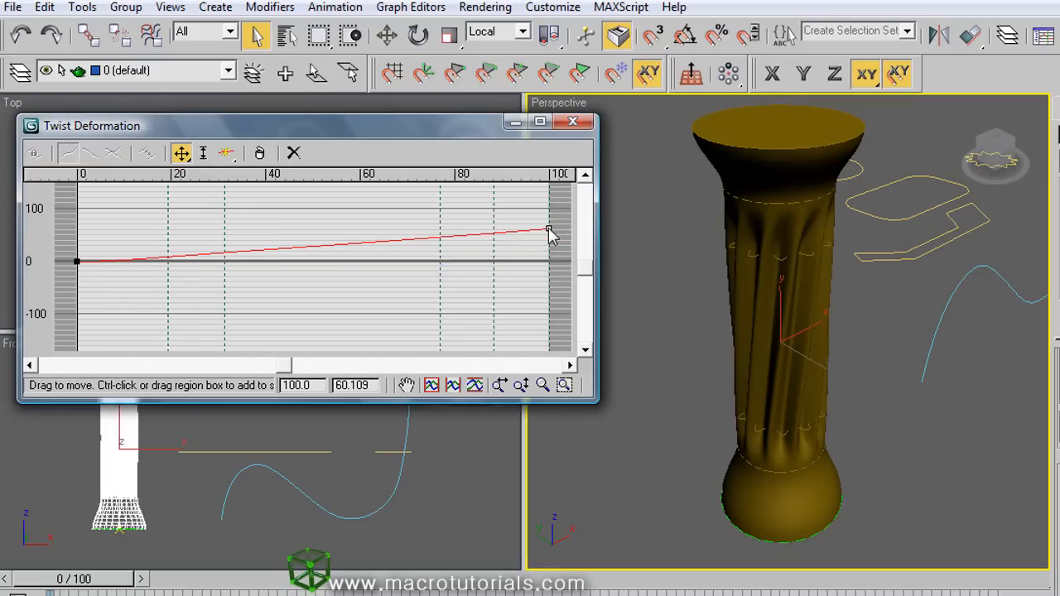
{"action": "left_click_drag", "start_coordinate": [549, 232], "coordinate": [549, 298]}
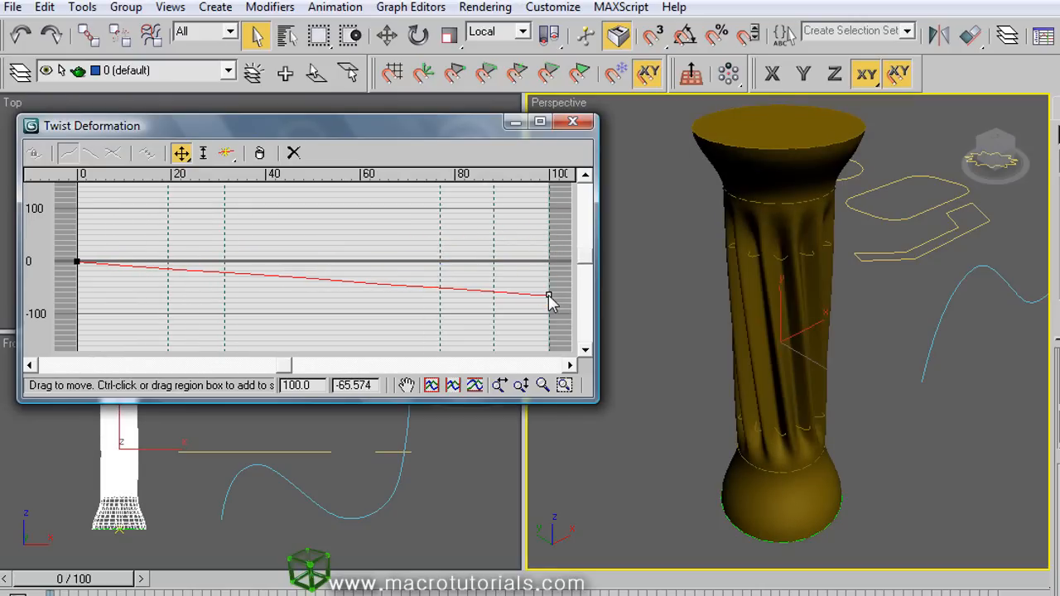
{"action": "left_click_drag", "start_coordinate": [548, 298], "coordinate": [548, 228]}
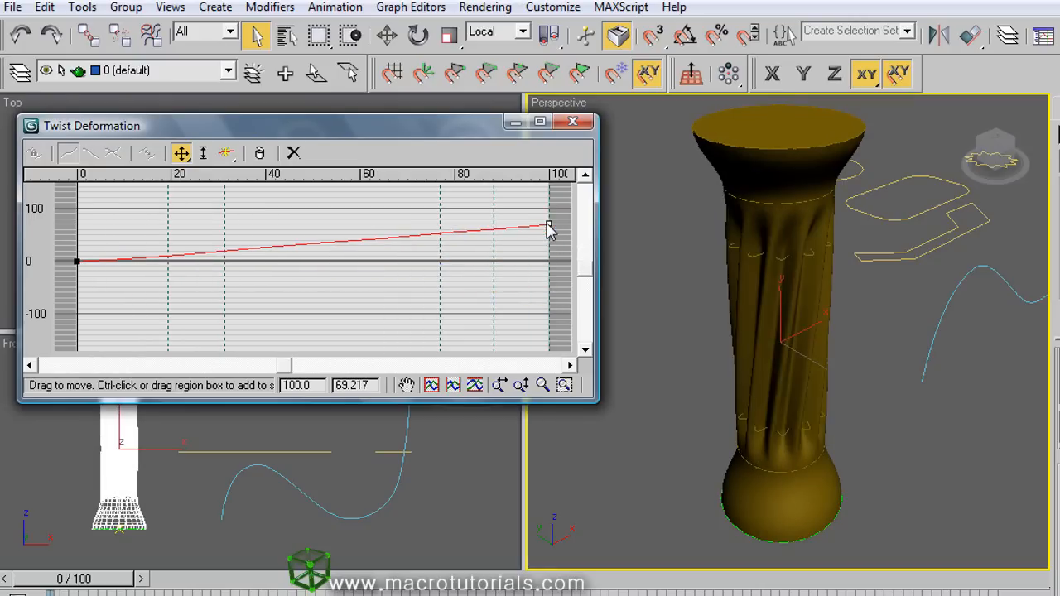
{"action": "left_click_drag", "start_coordinate": [549, 230], "coordinate": [549, 298]}
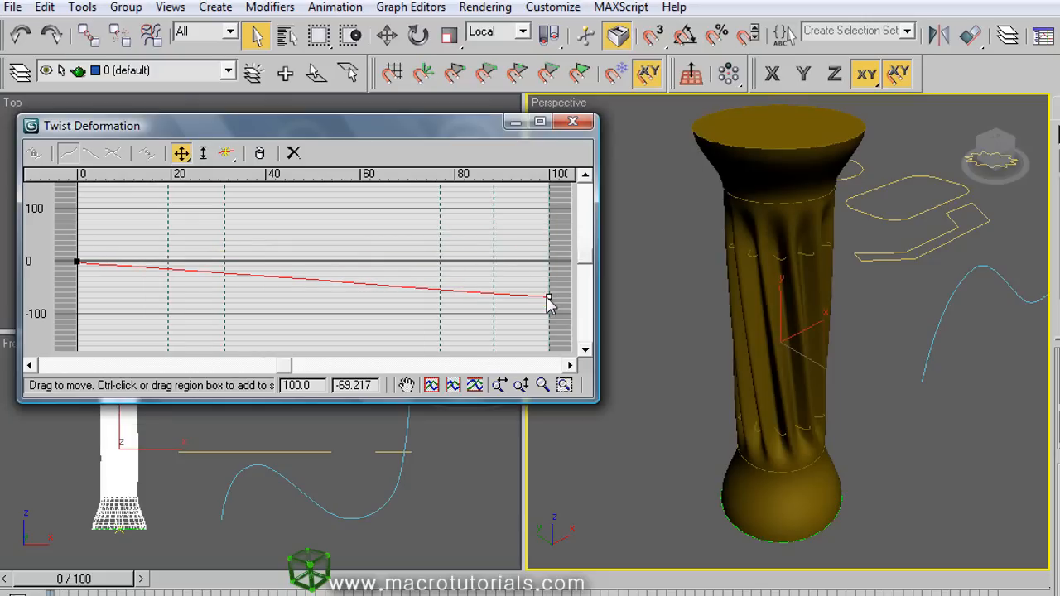
{"action": "mouse_move", "coordinate": [79, 261]}
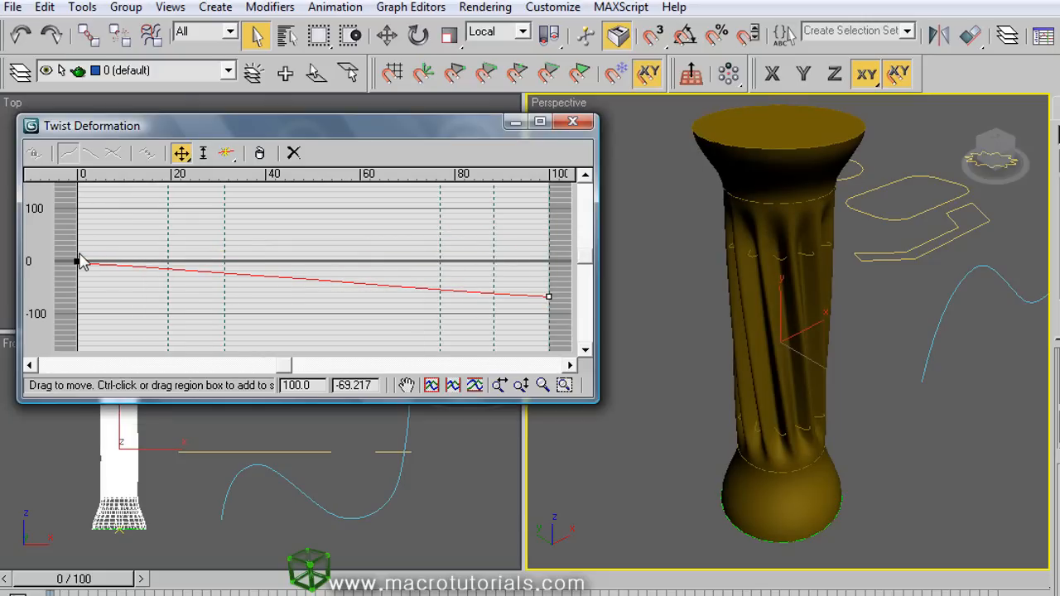
{"action": "left_click_drag", "start_coordinate": [79, 263], "coordinate": [73, 230]}
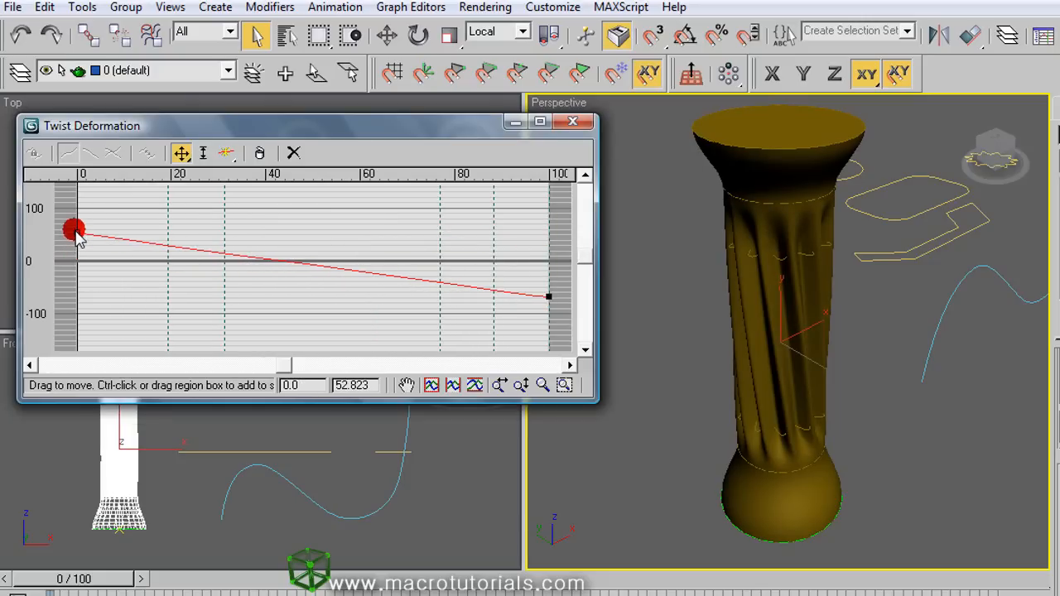
{"action": "left_click_drag", "start_coordinate": [75, 230], "coordinate": [74, 296]}
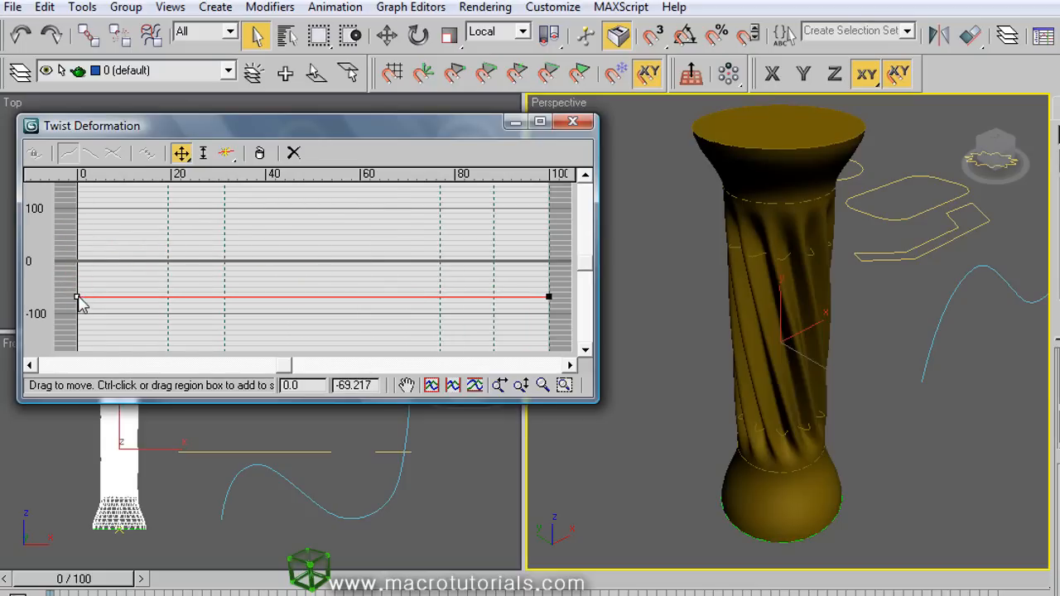
{"action": "left_click_drag", "start_coordinate": [76, 298], "coordinate": [79, 240]}
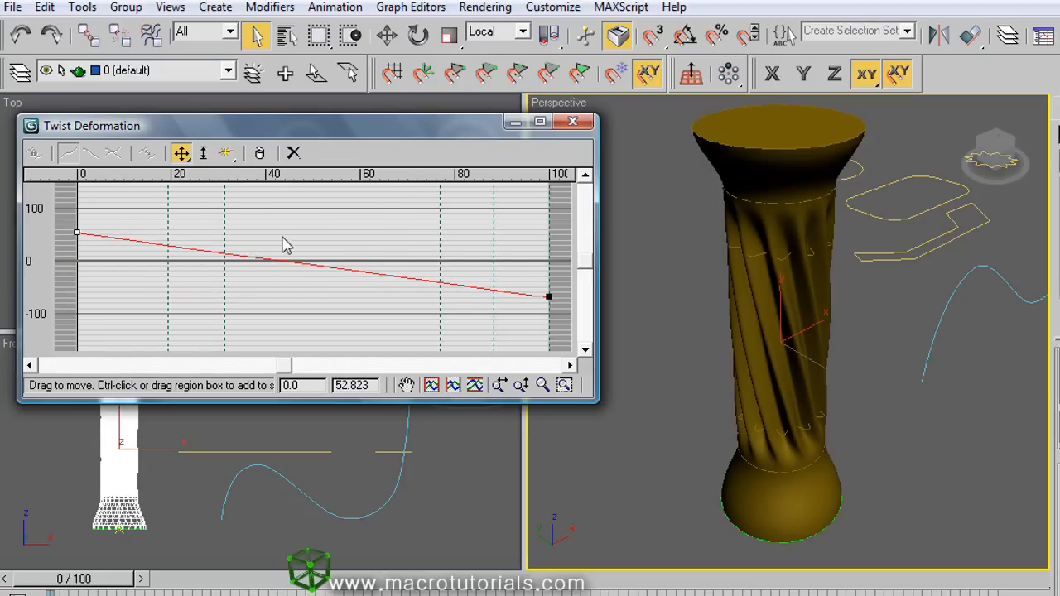
{"action": "mouse_move", "coordinate": [243, 197]}
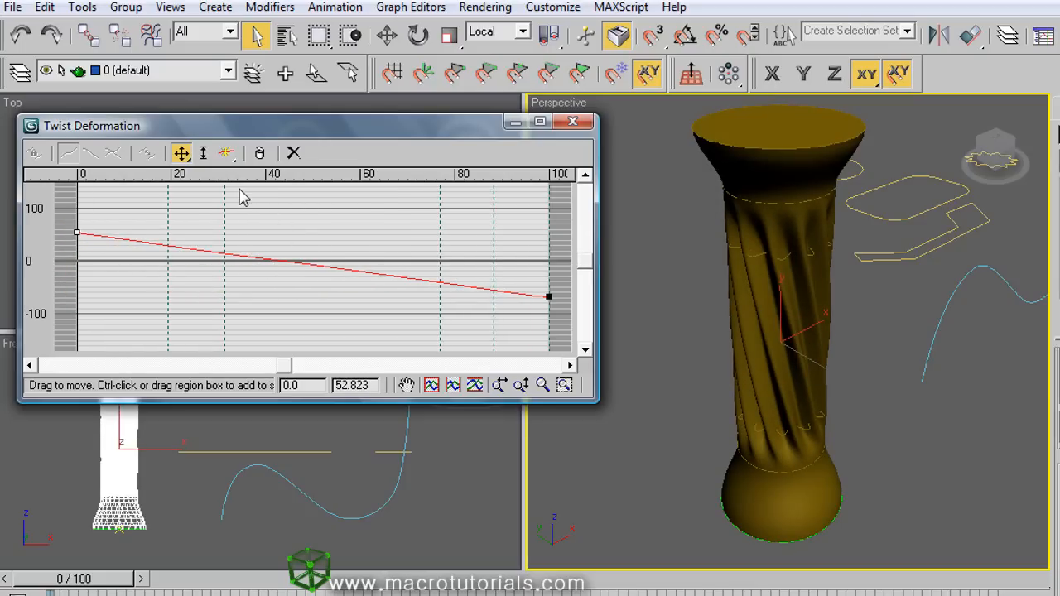
Step: Insert a middle point on the twist curve and raise it to about 65
{"action": "left_click", "coordinate": [225, 153]}
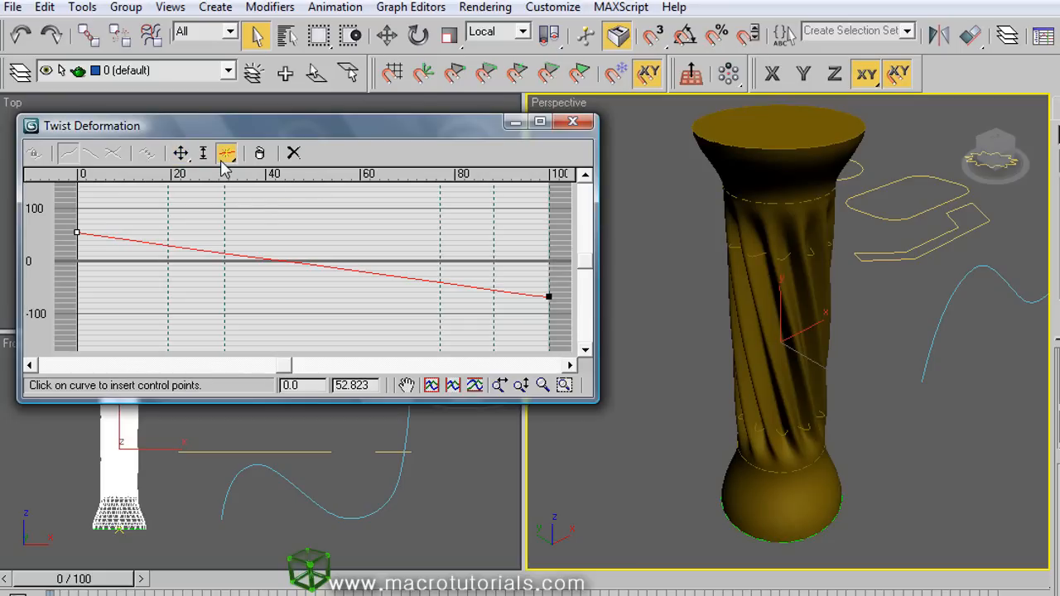
{"action": "mouse_move", "coordinate": [308, 272]}
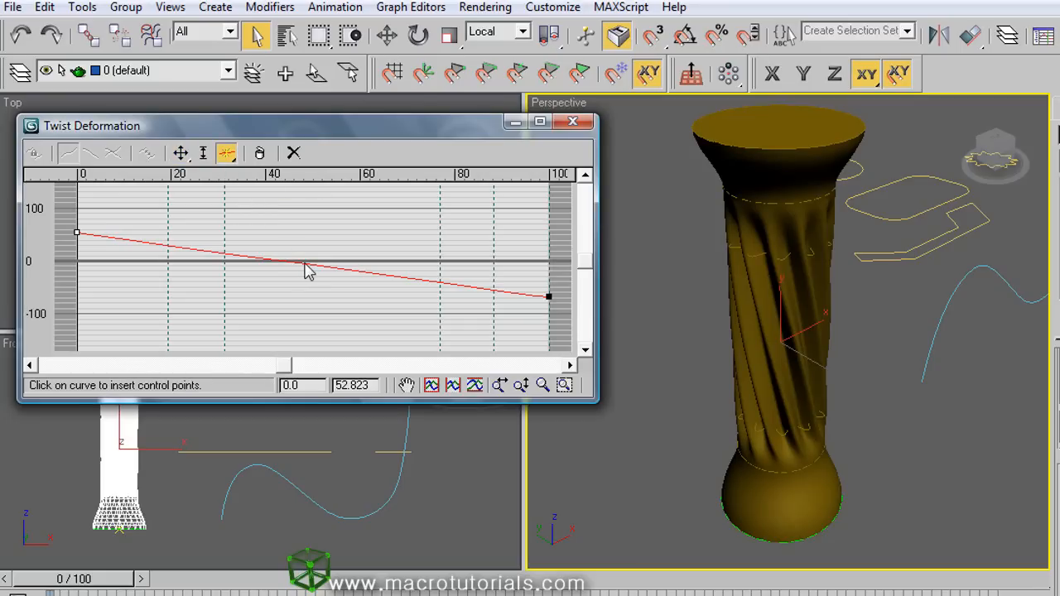
{"action": "left_click", "coordinate": [305, 263]}
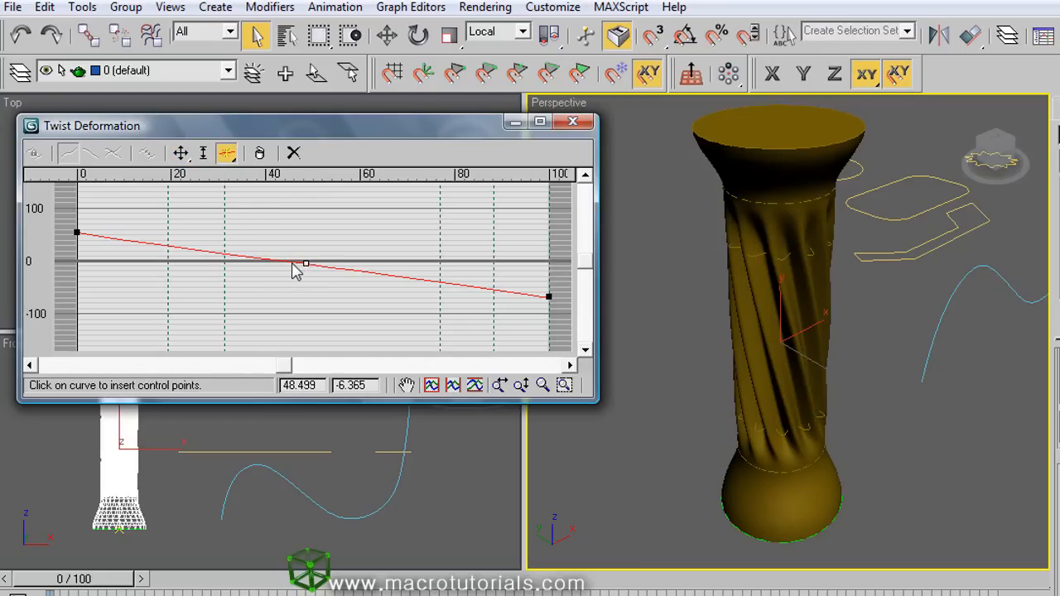
{"action": "left_click", "coordinate": [180, 153]}
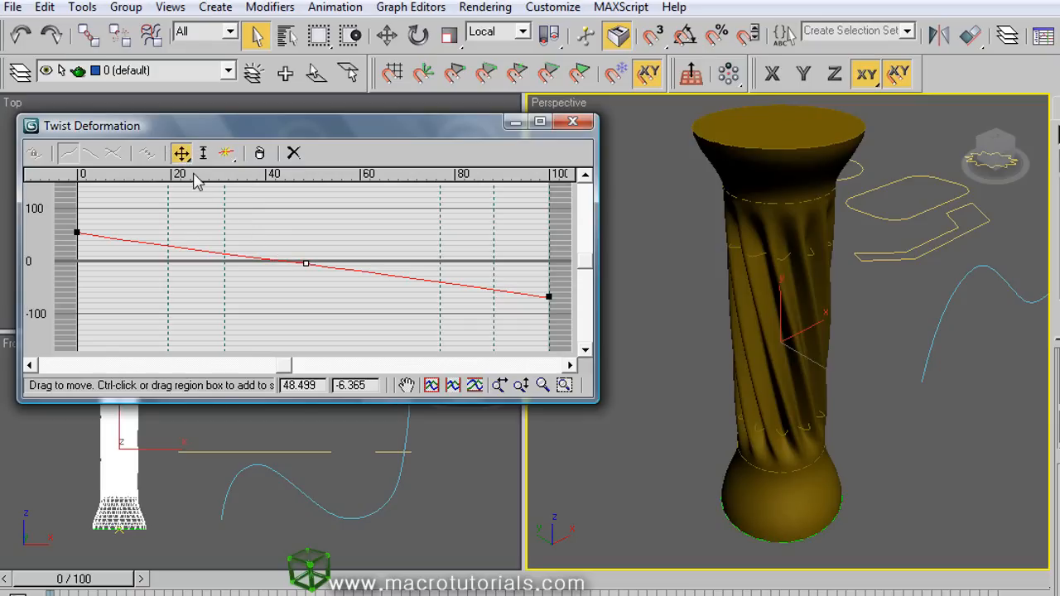
{"action": "left_click", "coordinate": [306, 263]}
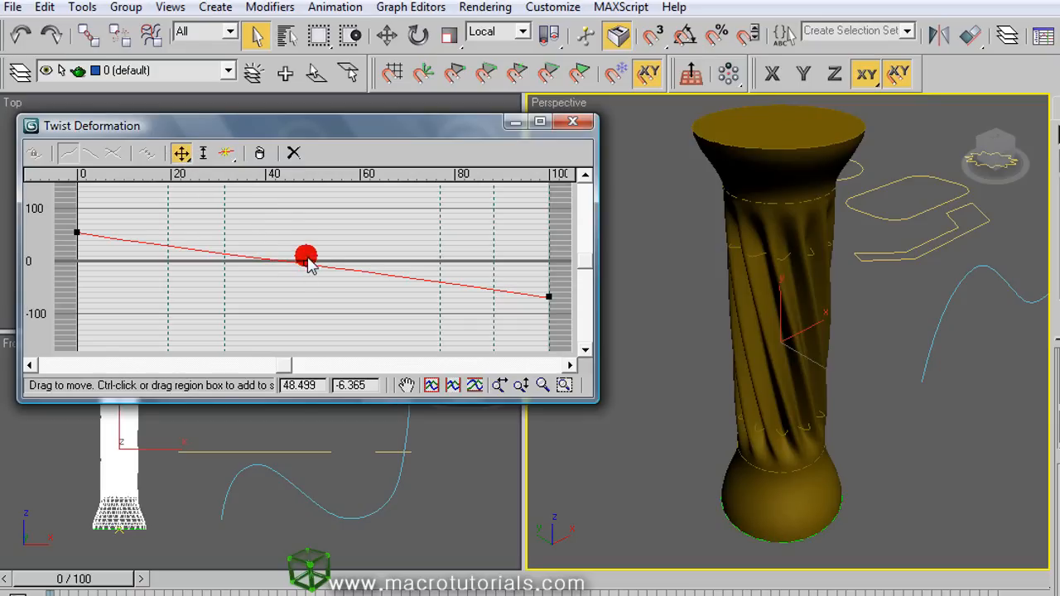
{"action": "left_click_drag", "start_coordinate": [306, 255], "coordinate": [308, 262]}
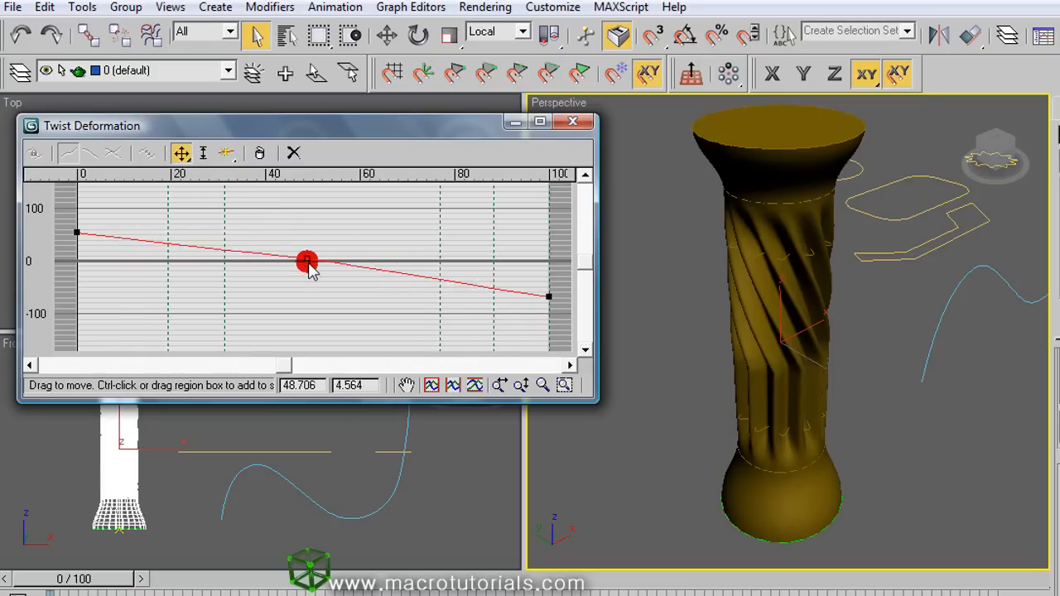
{"action": "left_click_drag", "start_coordinate": [307, 263], "coordinate": [315, 229]}
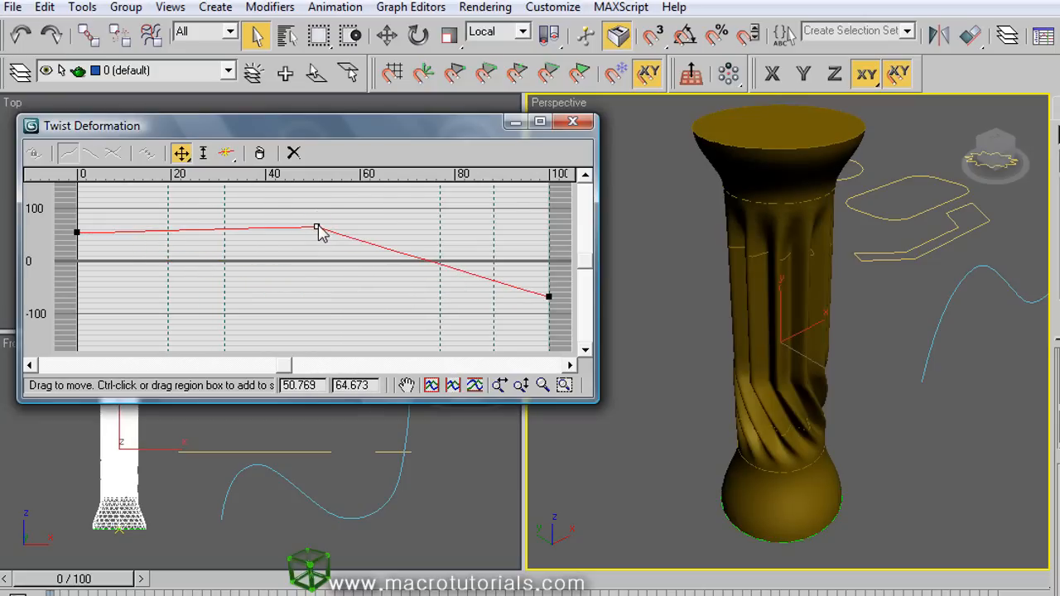
{"action": "left_click", "coordinate": [572, 122]}
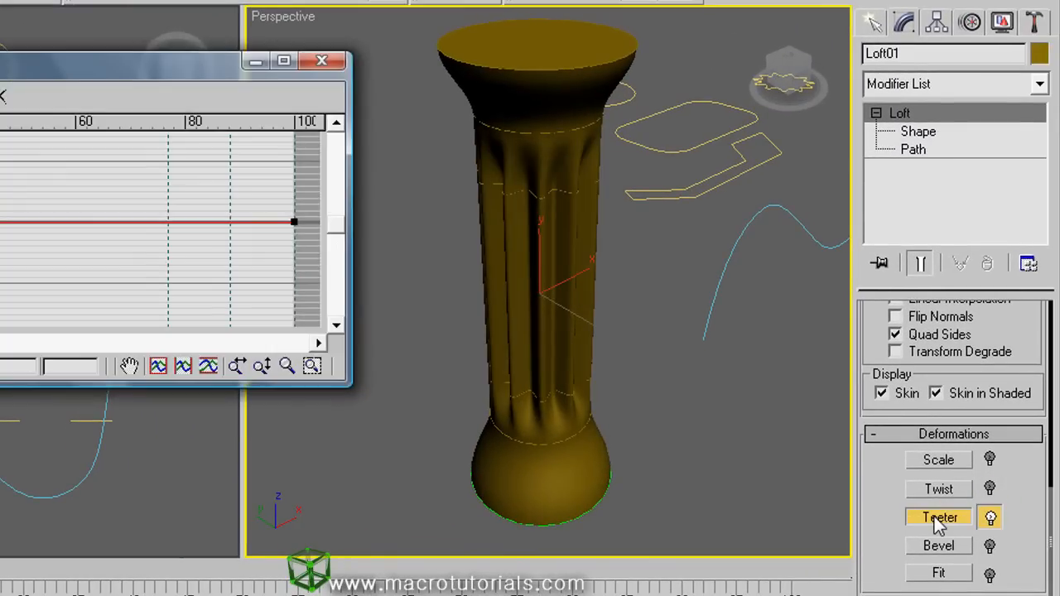
Step: Open the Teeter curve and test its end point, settling near 44
{"action": "left_click", "coordinate": [938, 517]}
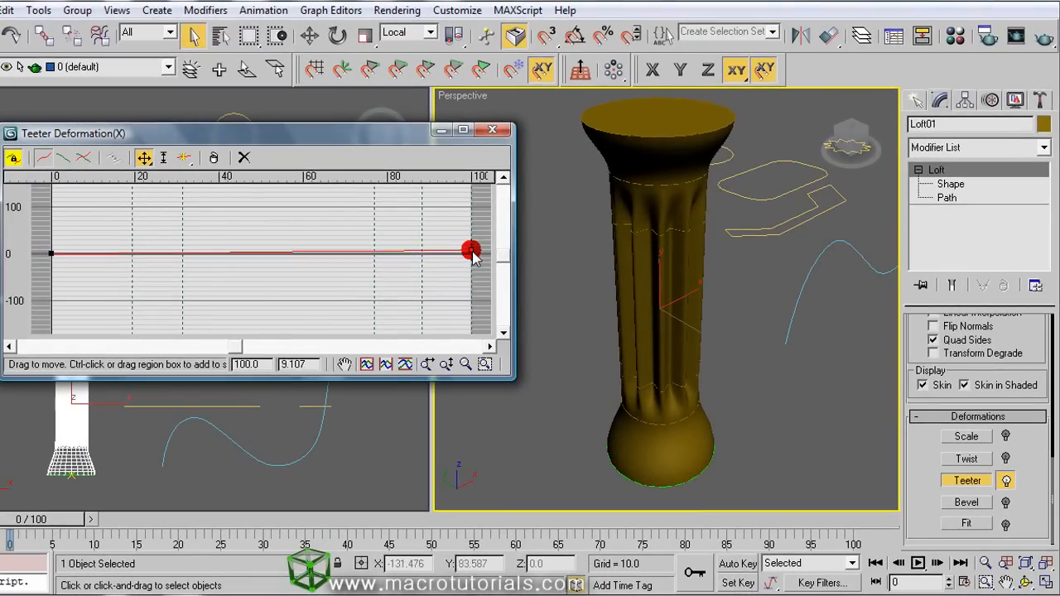
{"action": "left_click_drag", "start_coordinate": [470, 251], "coordinate": [471, 213]}
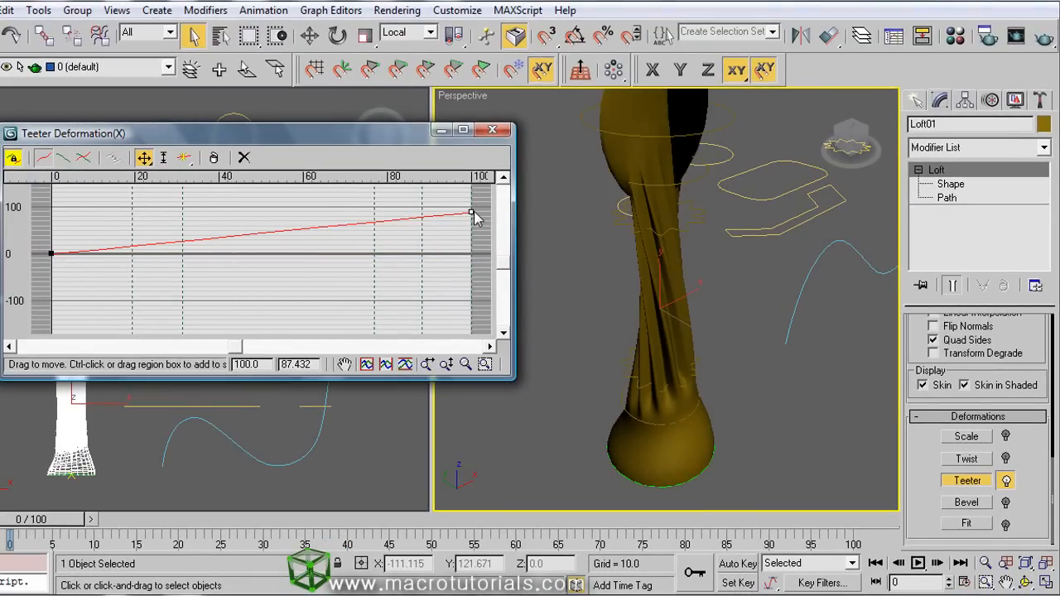
{"action": "left_click_drag", "start_coordinate": [472, 213], "coordinate": [471, 273]}
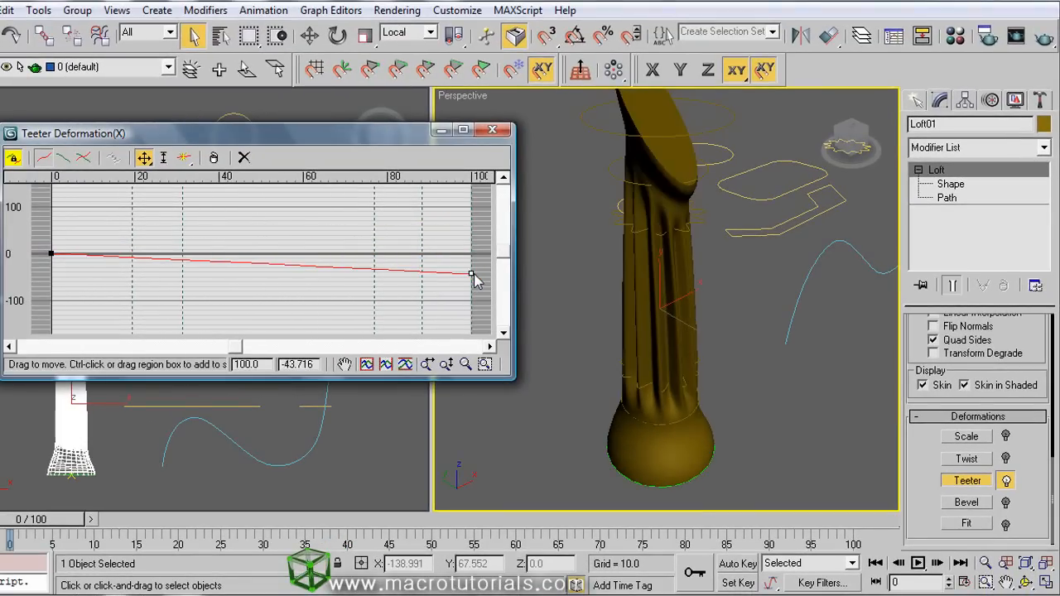
{"action": "left_click_drag", "start_coordinate": [472, 275], "coordinate": [470, 239]}
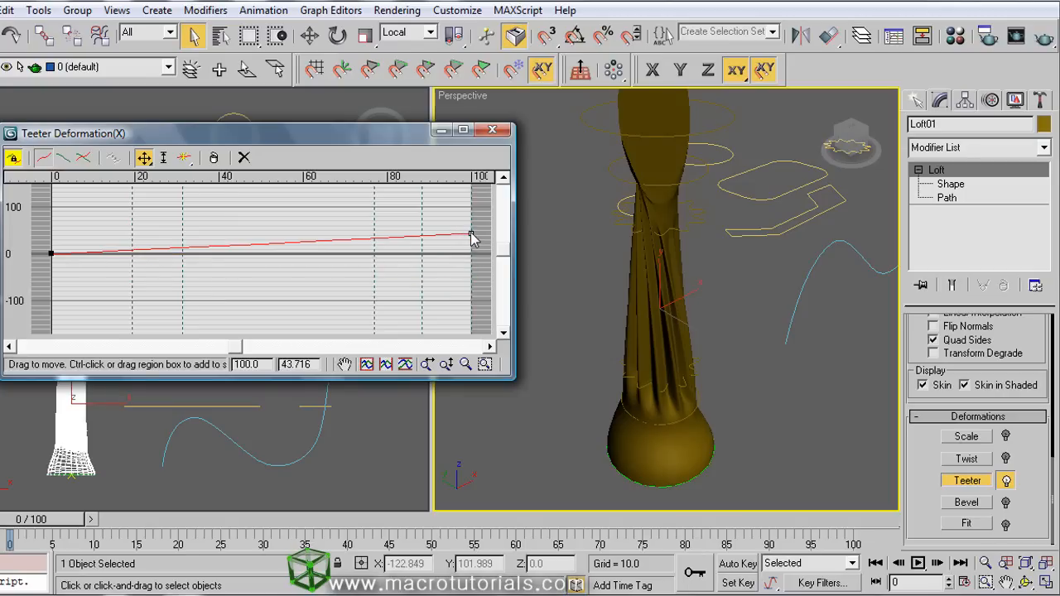
Step: Drag the Teeter start point above zero, then below to about -22
{"action": "left_click_drag", "start_coordinate": [472, 239], "coordinate": [50, 232]}
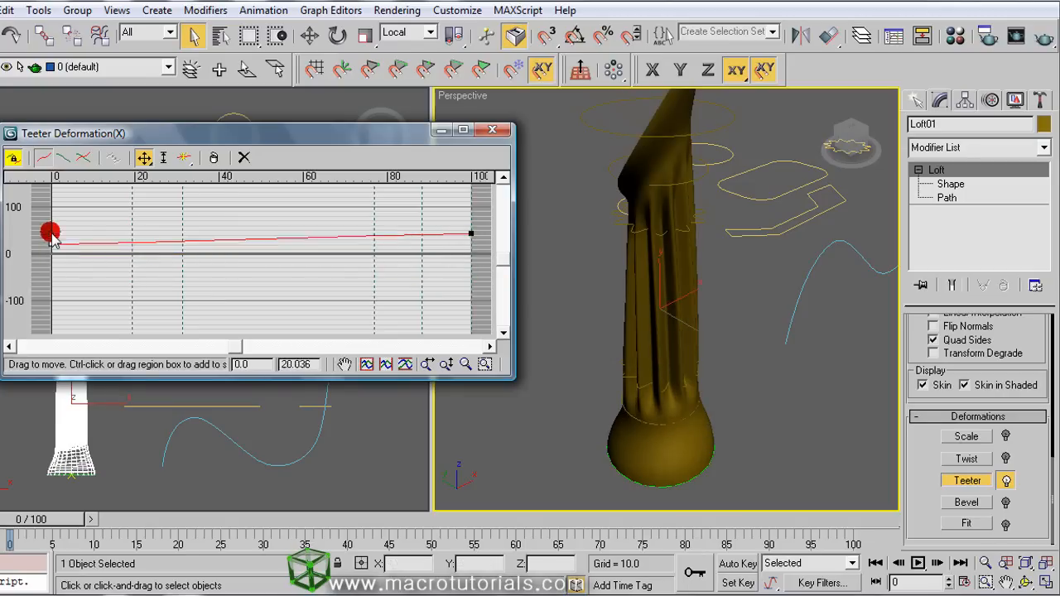
{"action": "left_click_drag", "start_coordinate": [50, 232], "coordinate": [52, 268]}
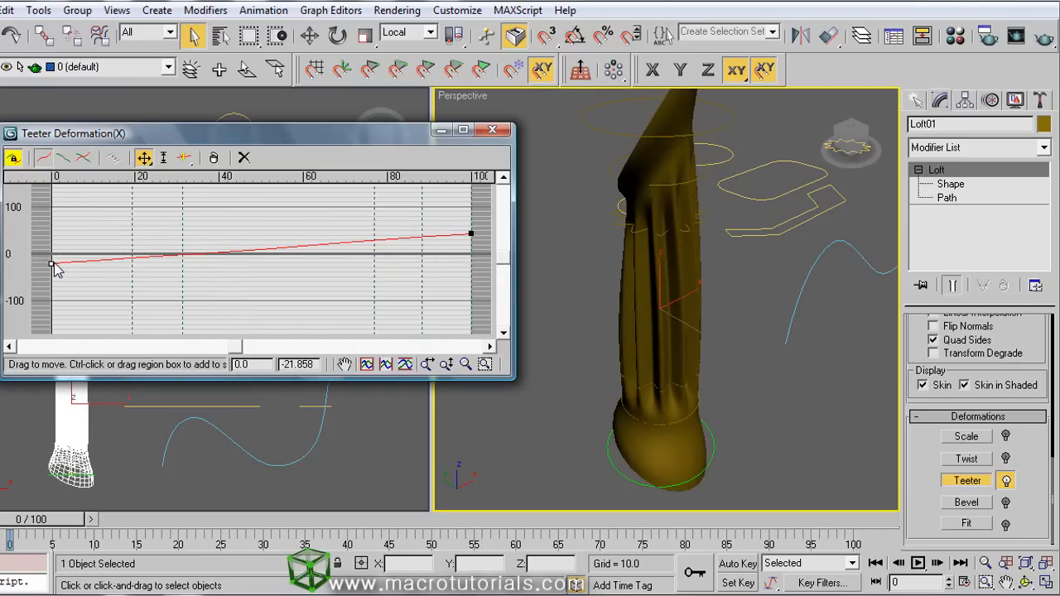
{"action": "left_click_drag", "start_coordinate": [51, 264], "coordinate": [52, 282]}
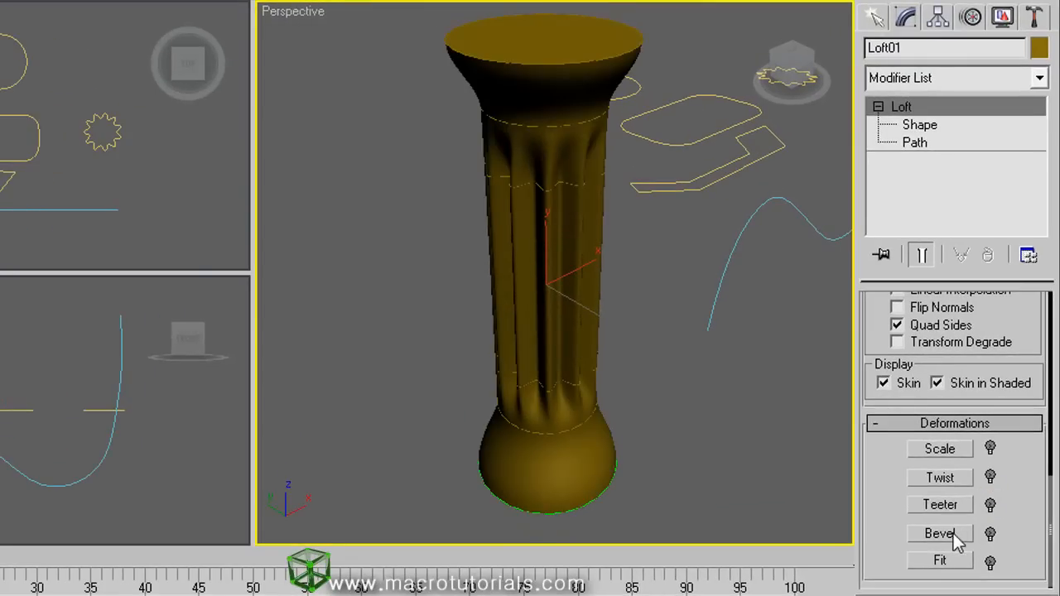
Step: Open the Bevel graph, move its end to -40 then 7, start to about -5
{"action": "left_click", "coordinate": [939, 533]}
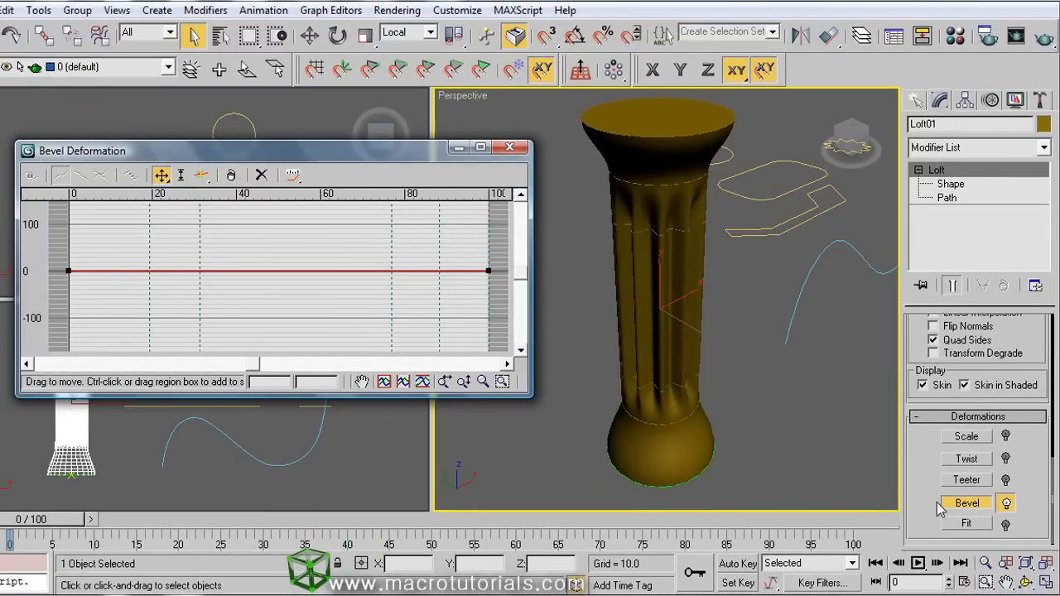
{"action": "left_click", "coordinate": [489, 269]}
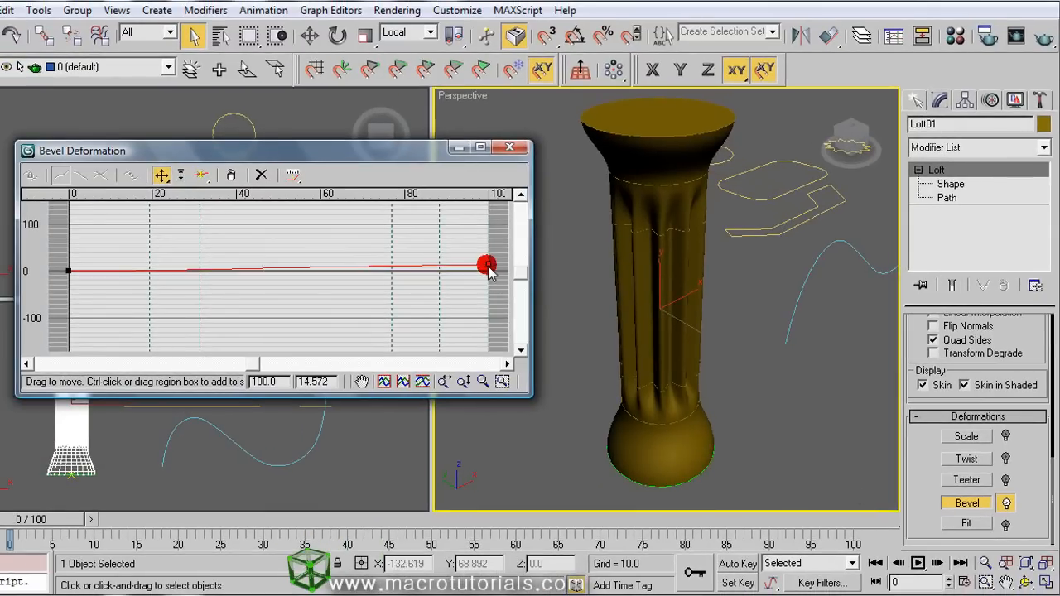
{"action": "left_click_drag", "start_coordinate": [488, 265], "coordinate": [488, 290]}
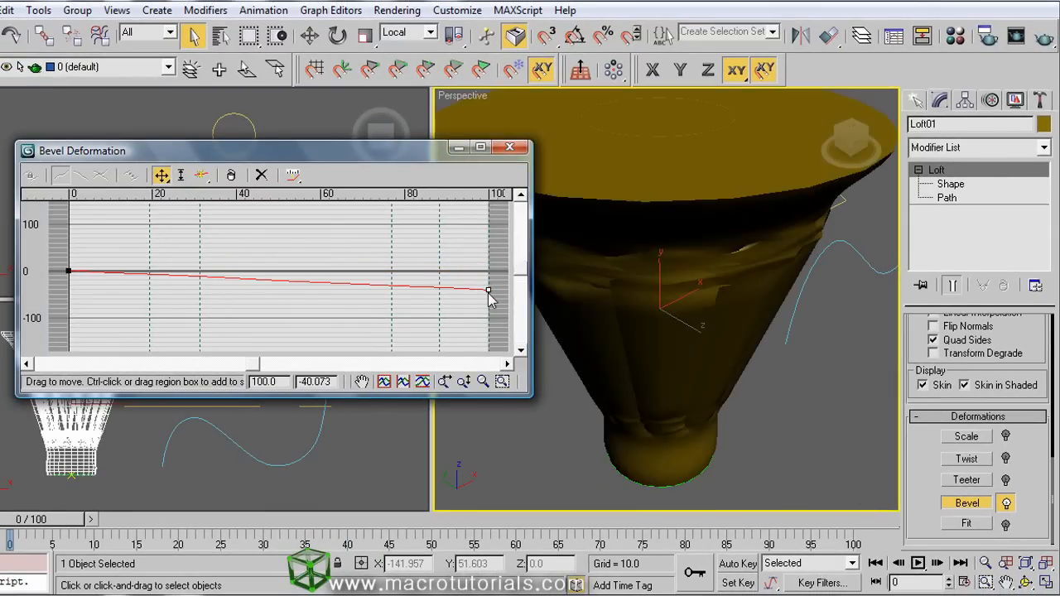
{"action": "left_click_drag", "start_coordinate": [487, 292], "coordinate": [489, 271]}
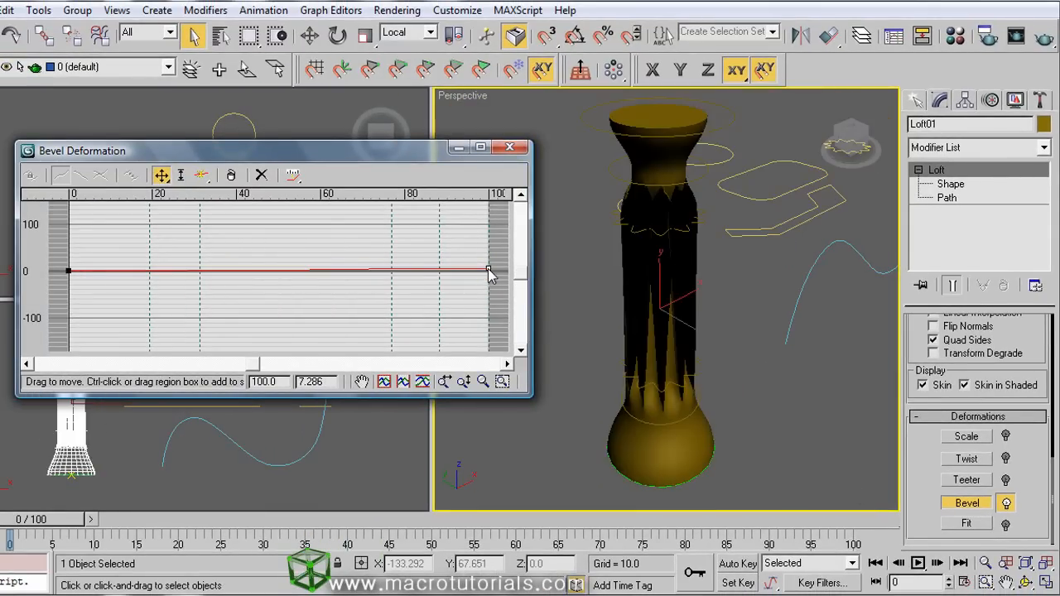
{"action": "left_click", "coordinate": [68, 261]}
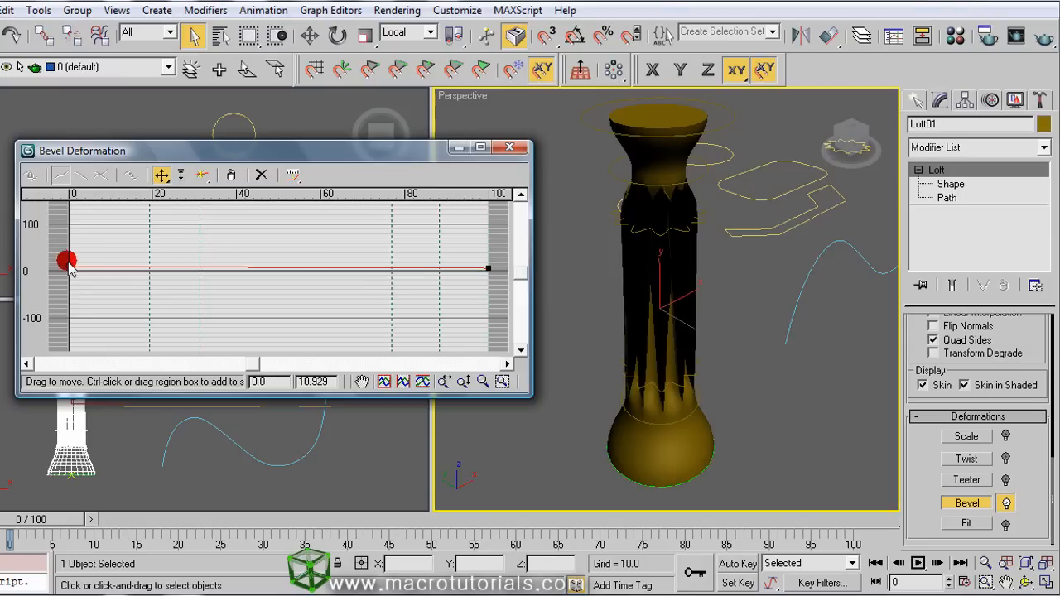
{"action": "left_click_drag", "start_coordinate": [68, 259], "coordinate": [71, 274]}
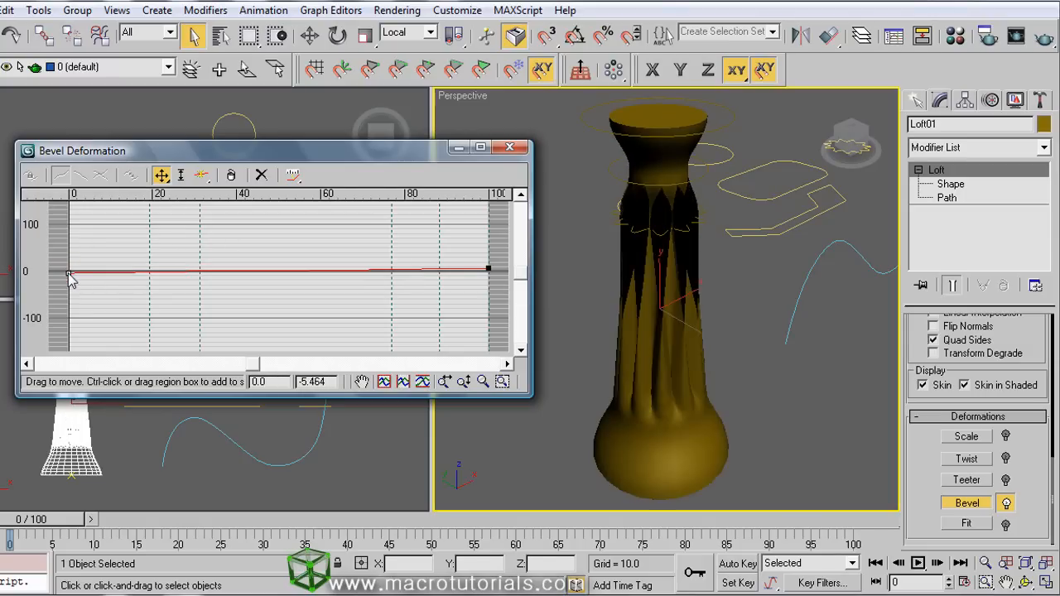
{"action": "left_click", "coordinate": [509, 147]}
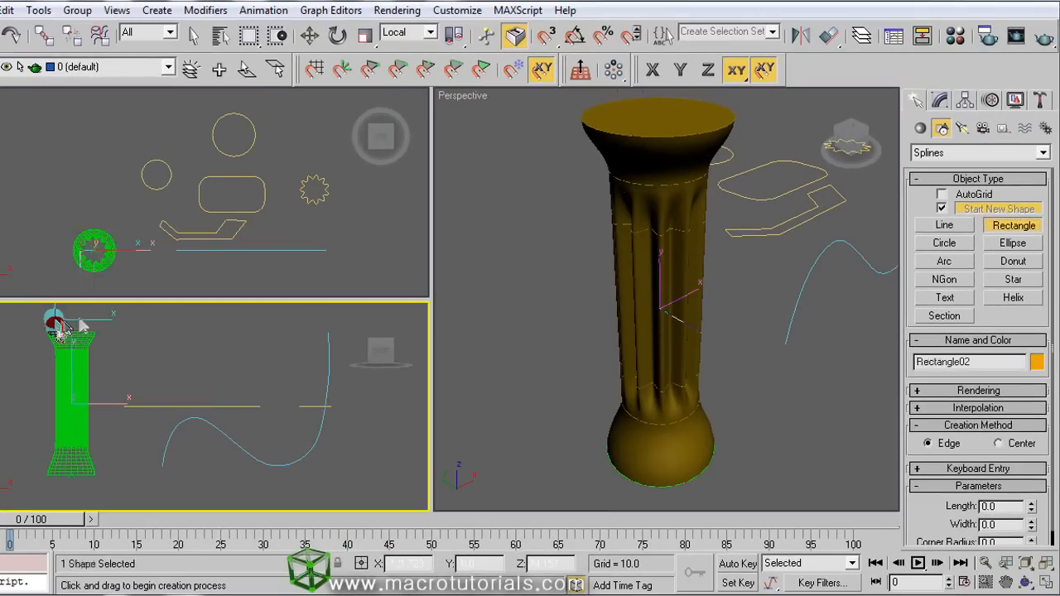
Step: Draw a rectangle in the Top viewport and move it to the origin
{"action": "left_click_drag", "start_coordinate": [55, 321], "coordinate": [85, 493]}
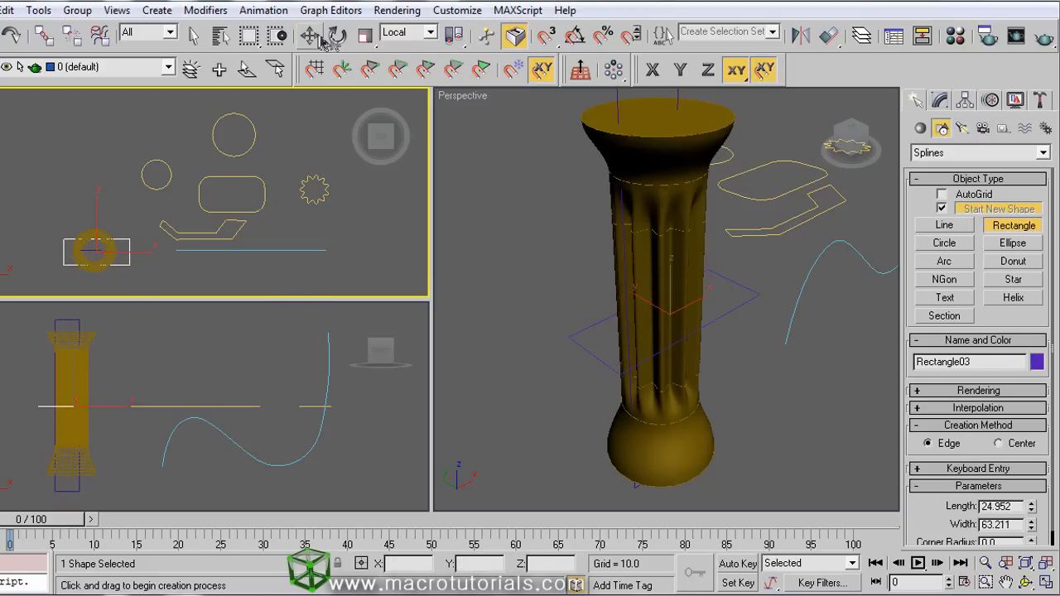
{"action": "left_click", "coordinate": [311, 35]}
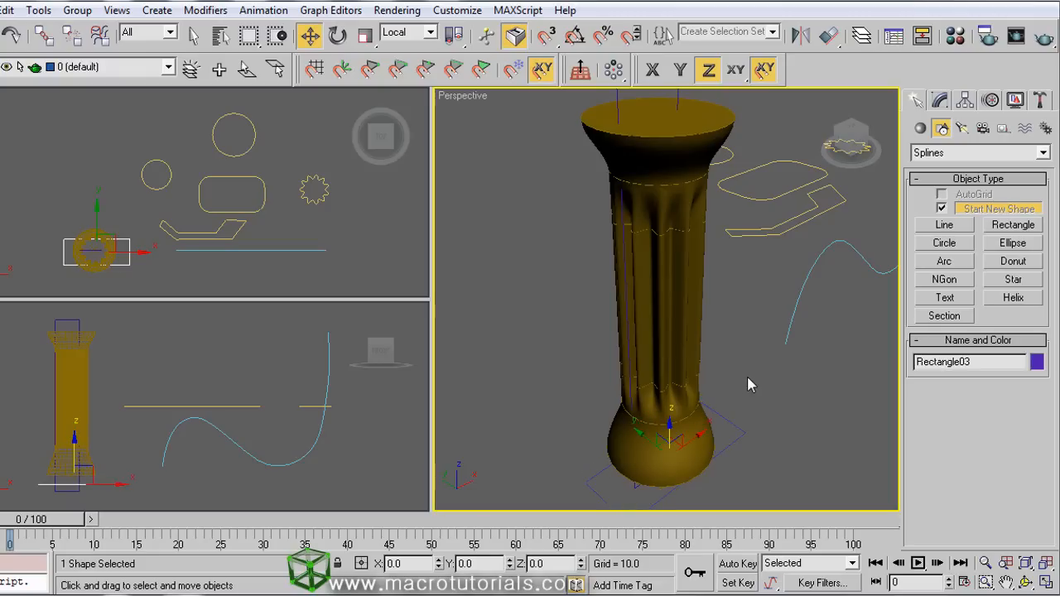
{"action": "left_click", "coordinate": [737, 321]}
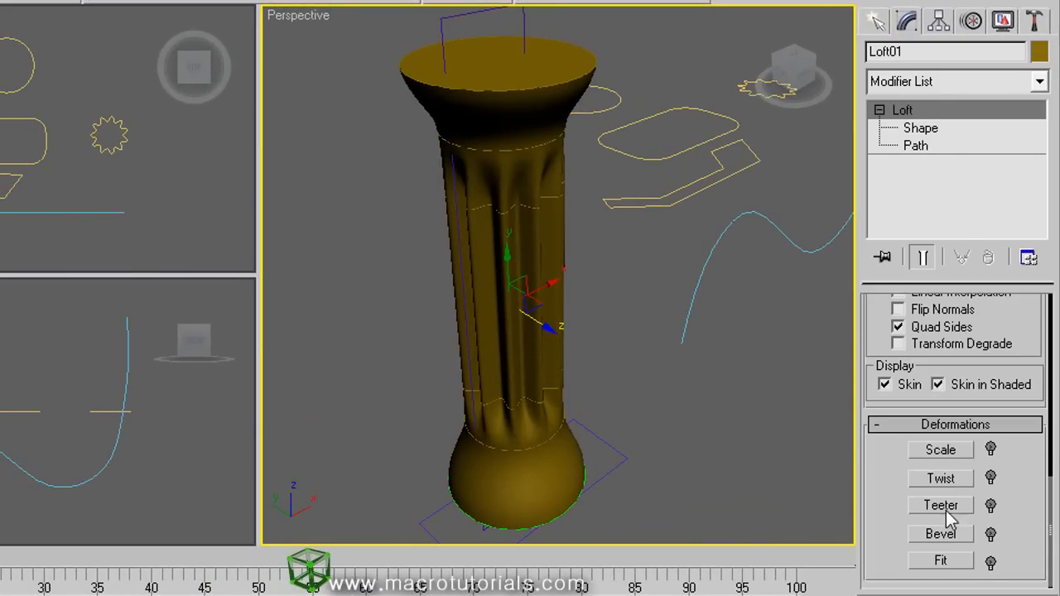
Step: Open the Fit Deformation graph for Loft01
{"action": "left_click", "coordinate": [940, 561]}
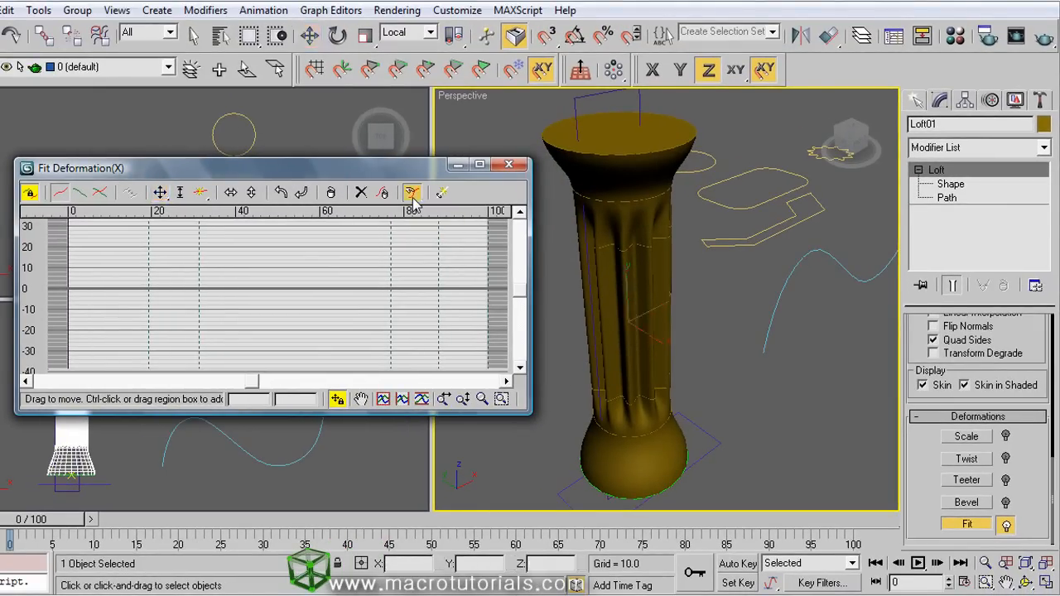
{"action": "mouse_move", "coordinate": [575, 128]}
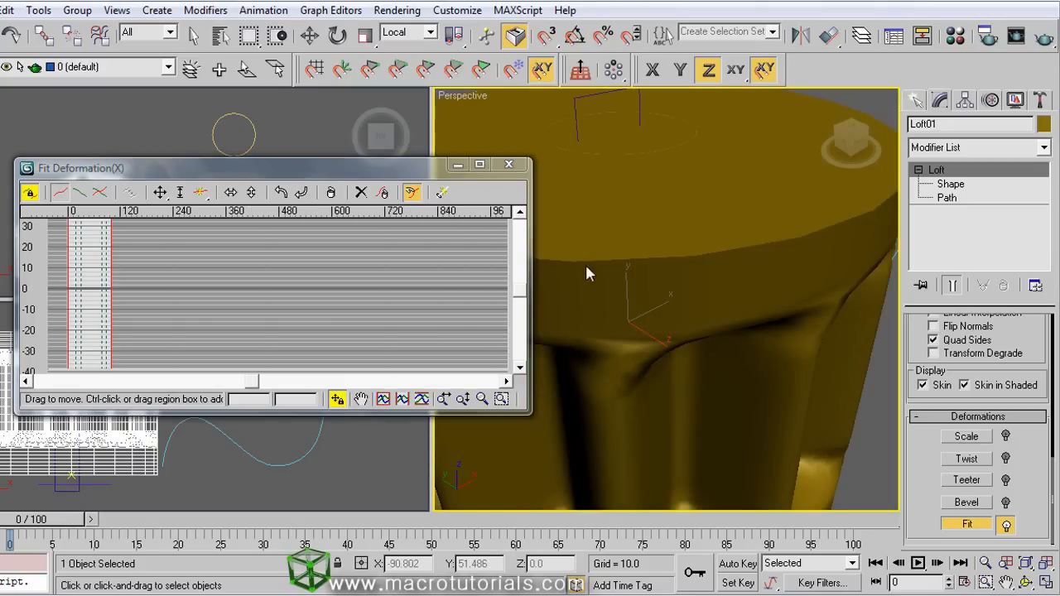
{"action": "mouse_move", "coordinate": [309, 217]}
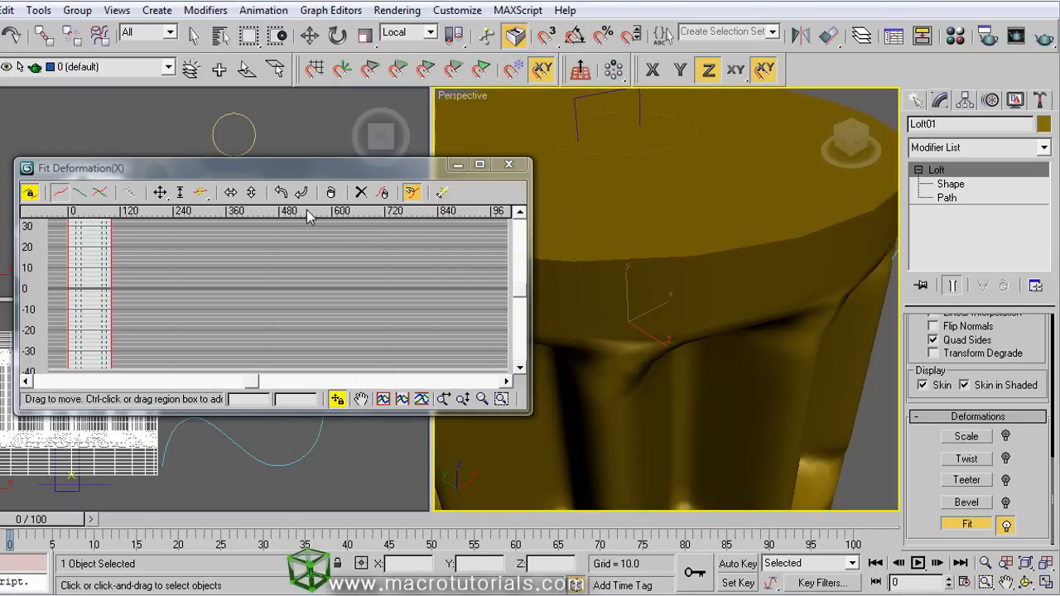
{"action": "mouse_move", "coordinate": [301, 192]}
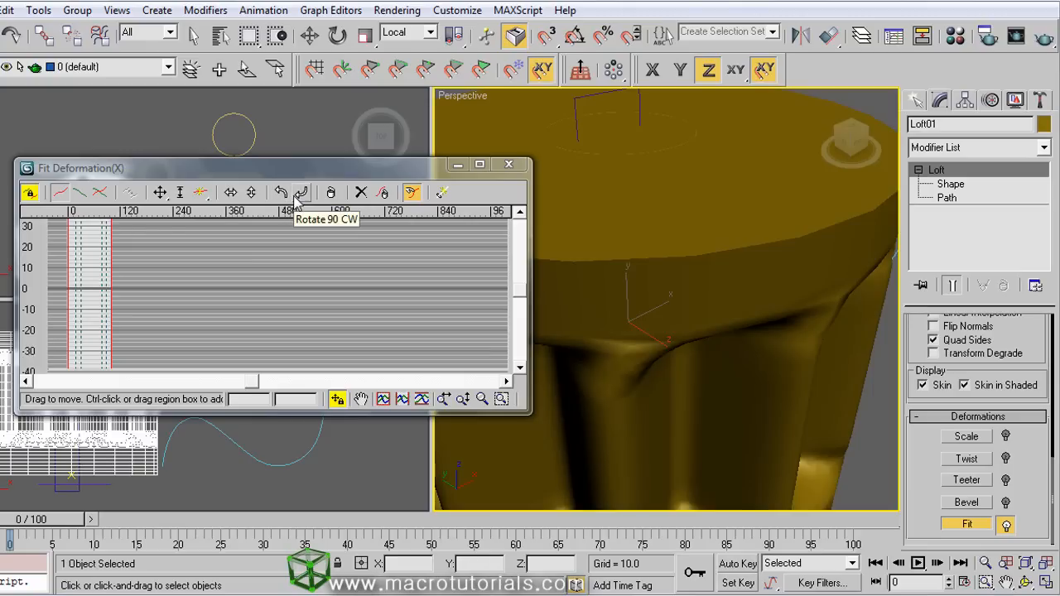
{"action": "mouse_move", "coordinate": [281, 192]}
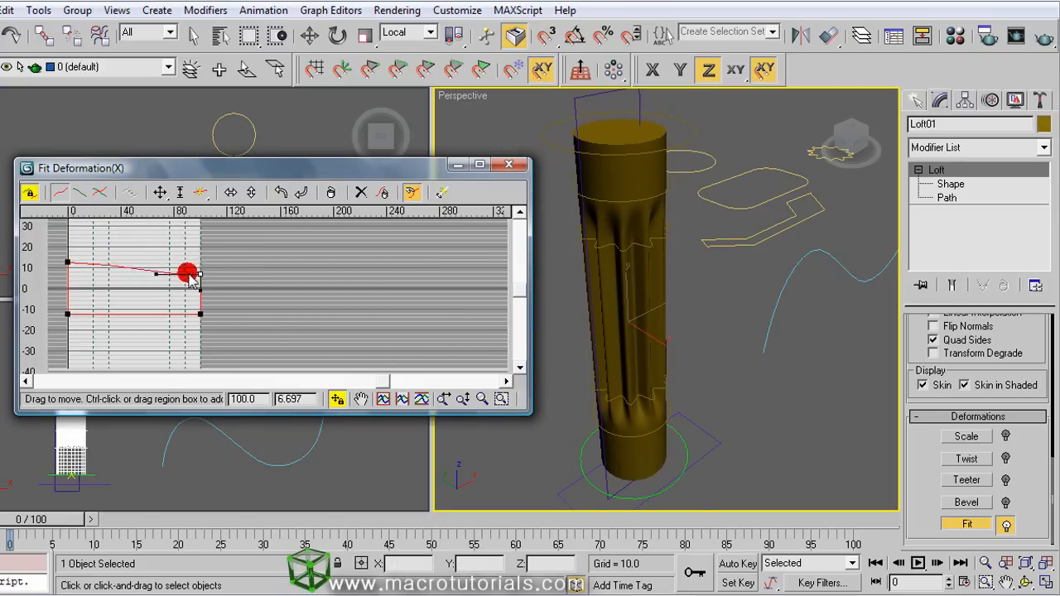
Step: Lower the Fit curve's end point, mirror horizontally twice, then mirror vertically
{"action": "left_click_drag", "start_coordinate": [187, 274], "coordinate": [200, 279]}
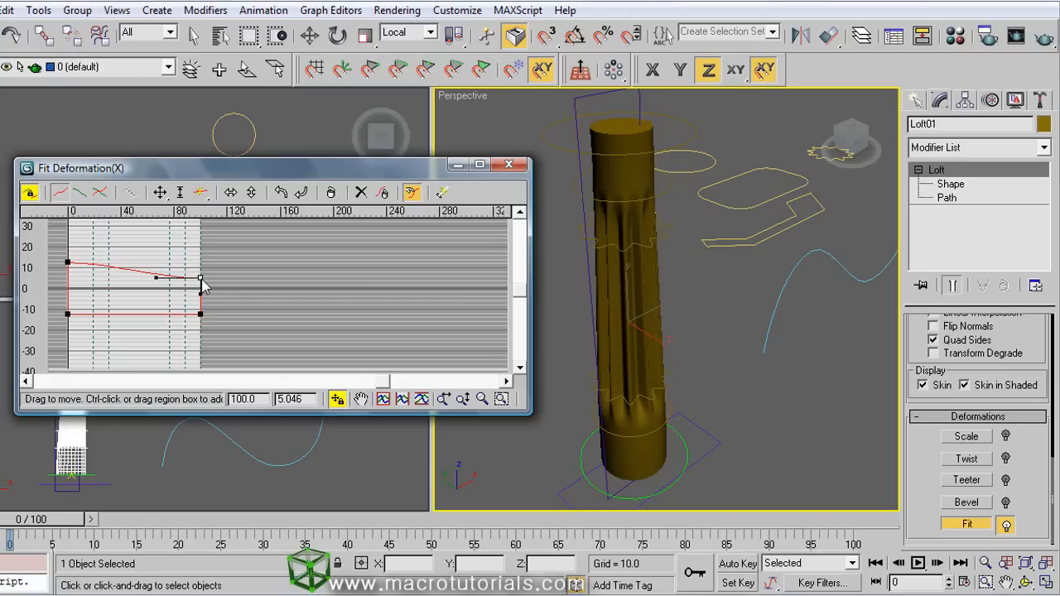
{"action": "mouse_move", "coordinate": [230, 192]}
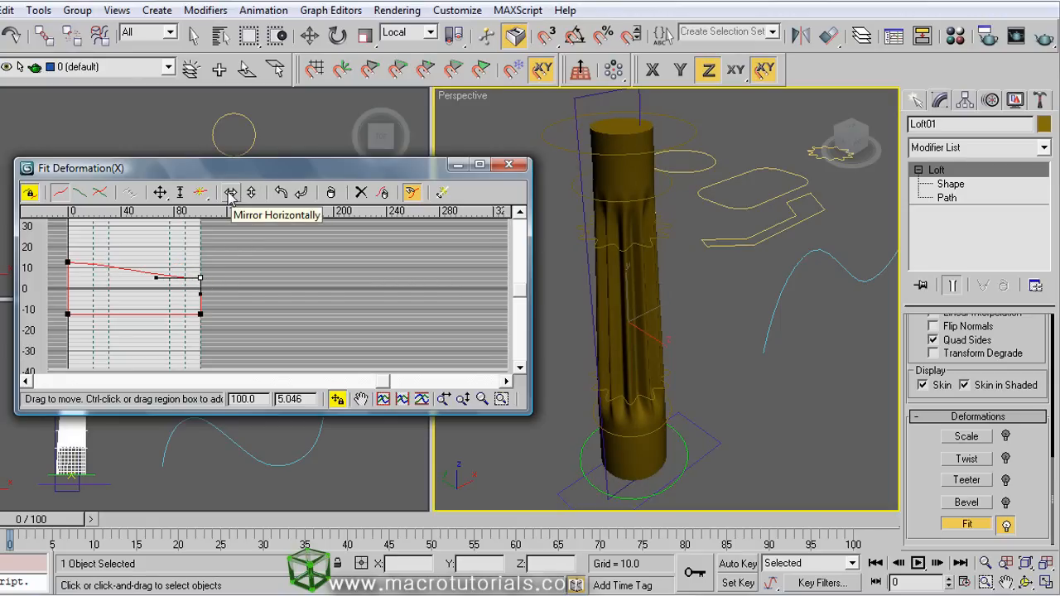
{"action": "left_click", "coordinate": [230, 192]}
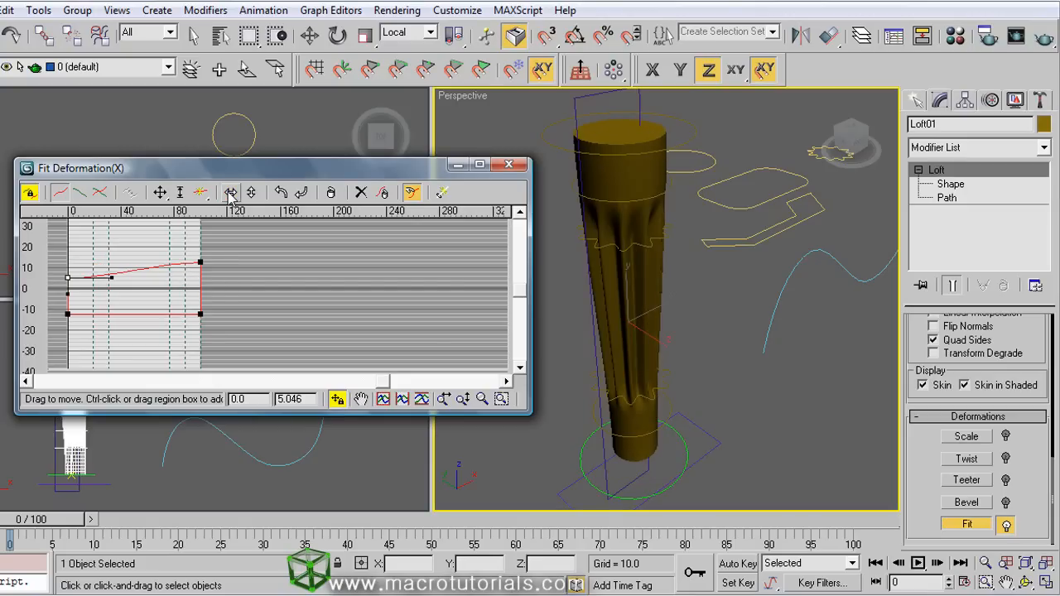
{"action": "left_click", "coordinate": [251, 192]}
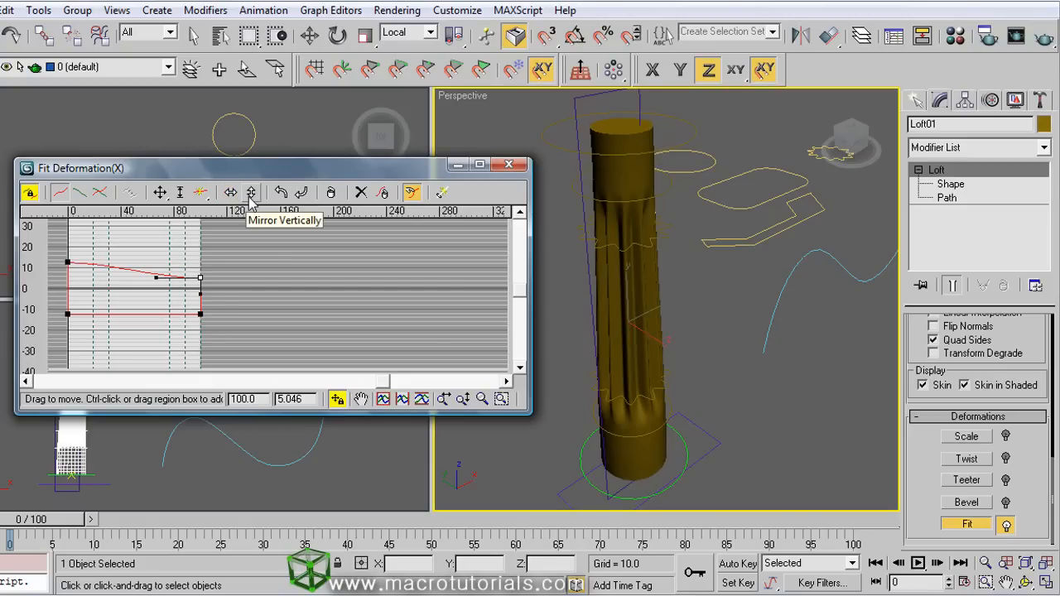
{"action": "left_click", "coordinate": [250, 192]}
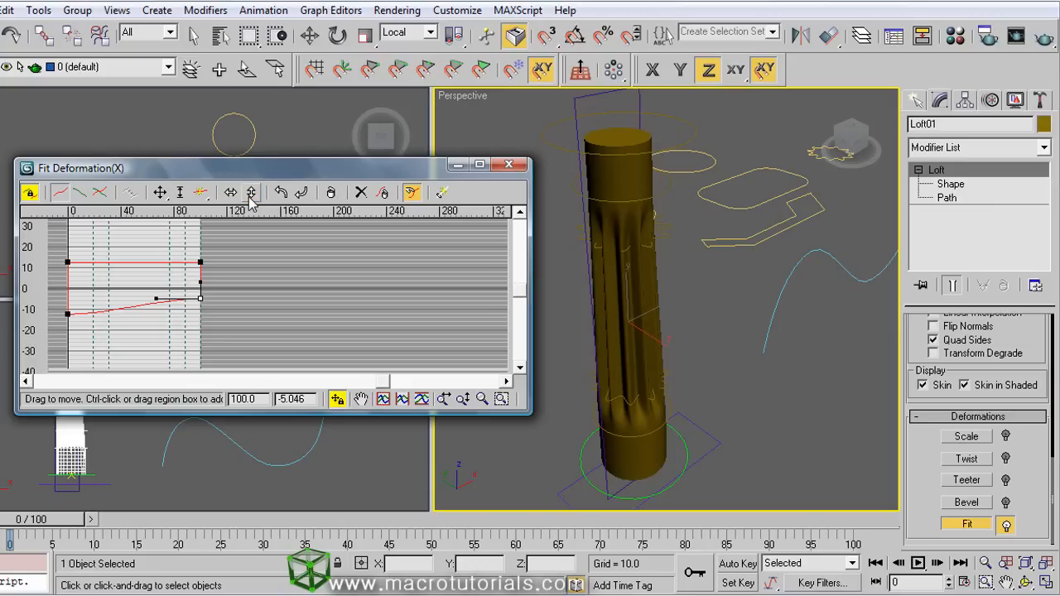